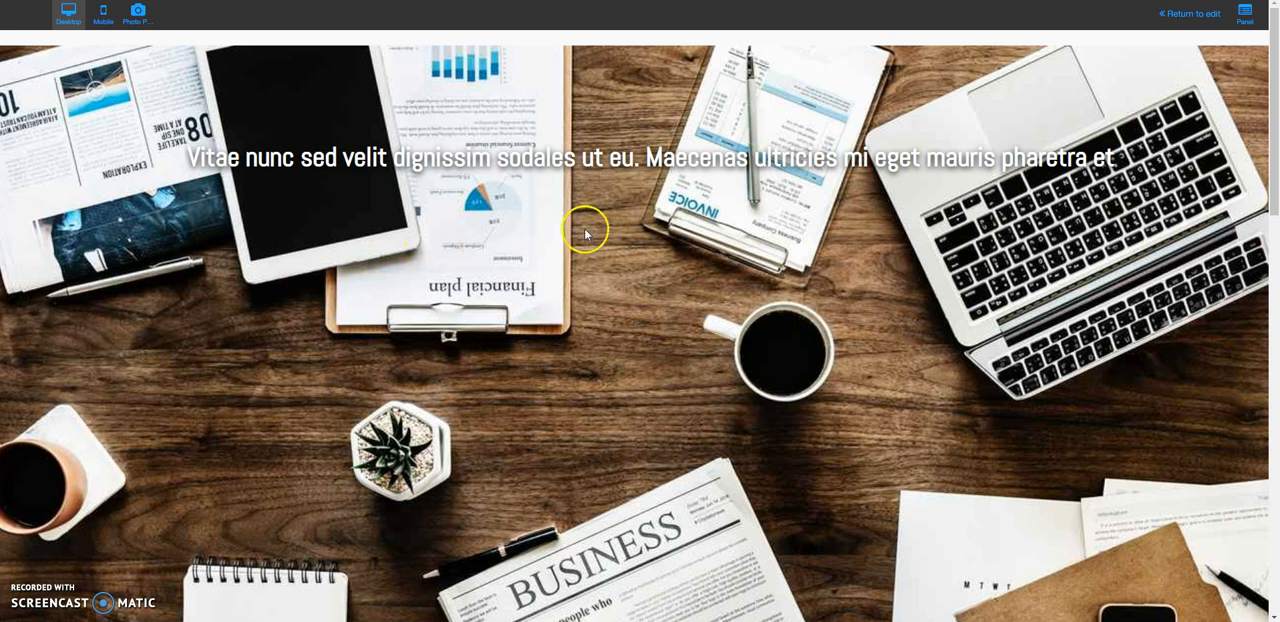
pyautogui.moveTo(1275, 85)
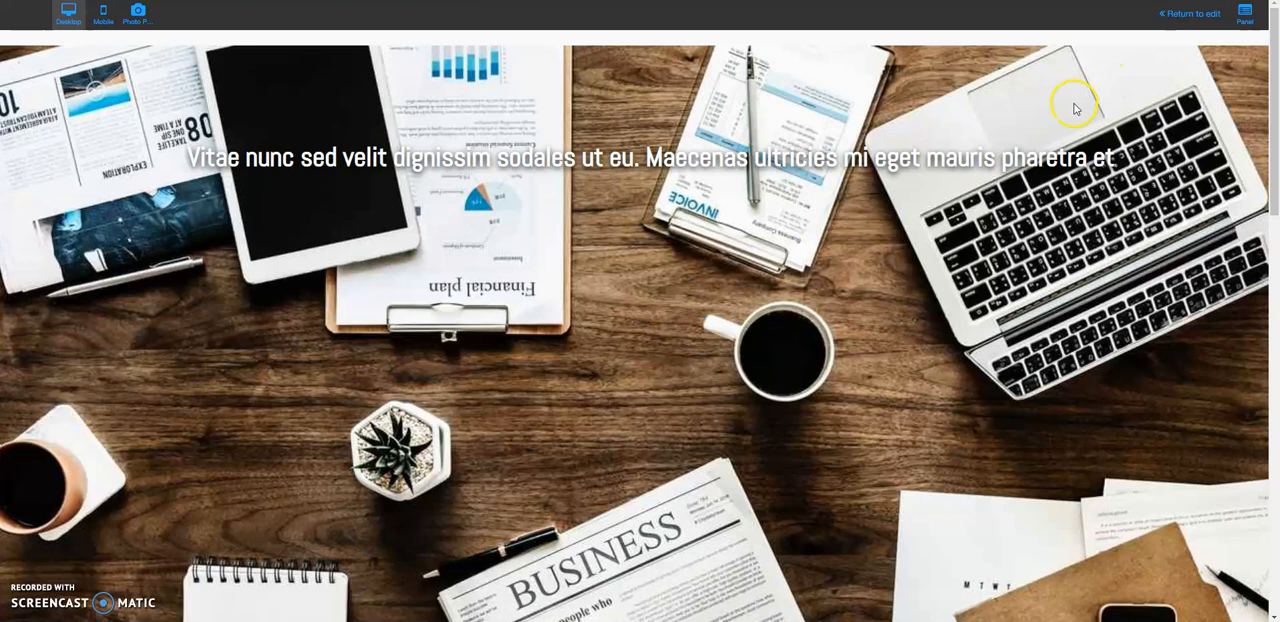
pyautogui.moveTo(1276, 76)
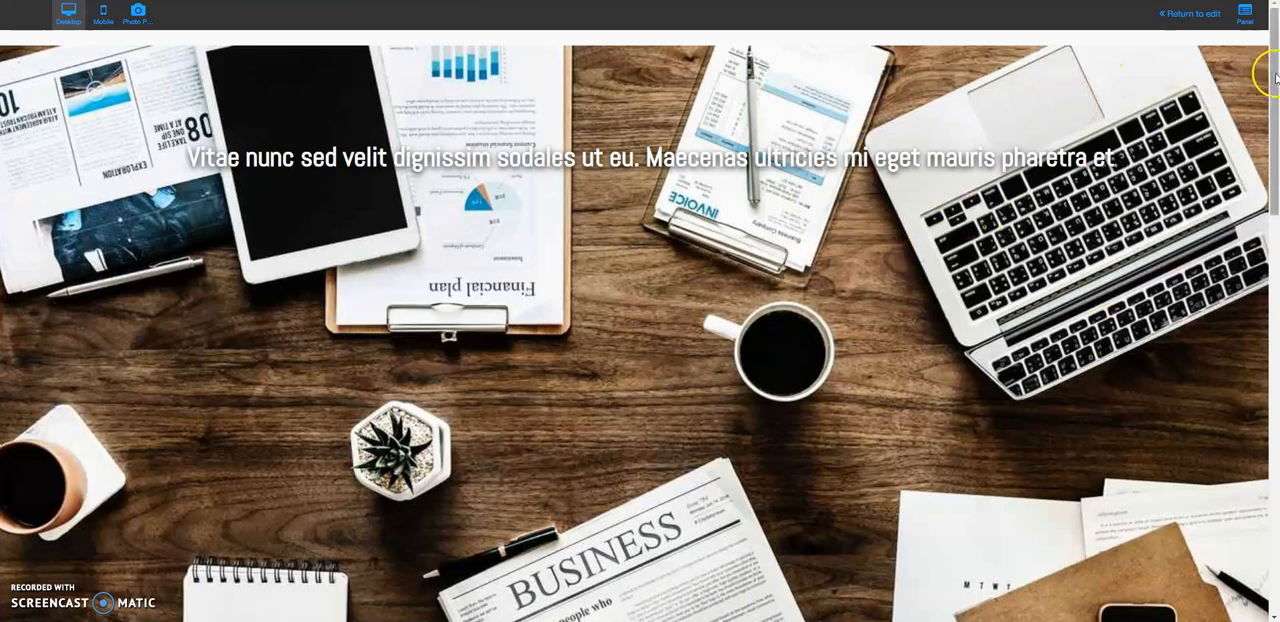
# Scroll through the preview, then return to the editor showing the desk-photo banner
pyautogui.scroll(-3)
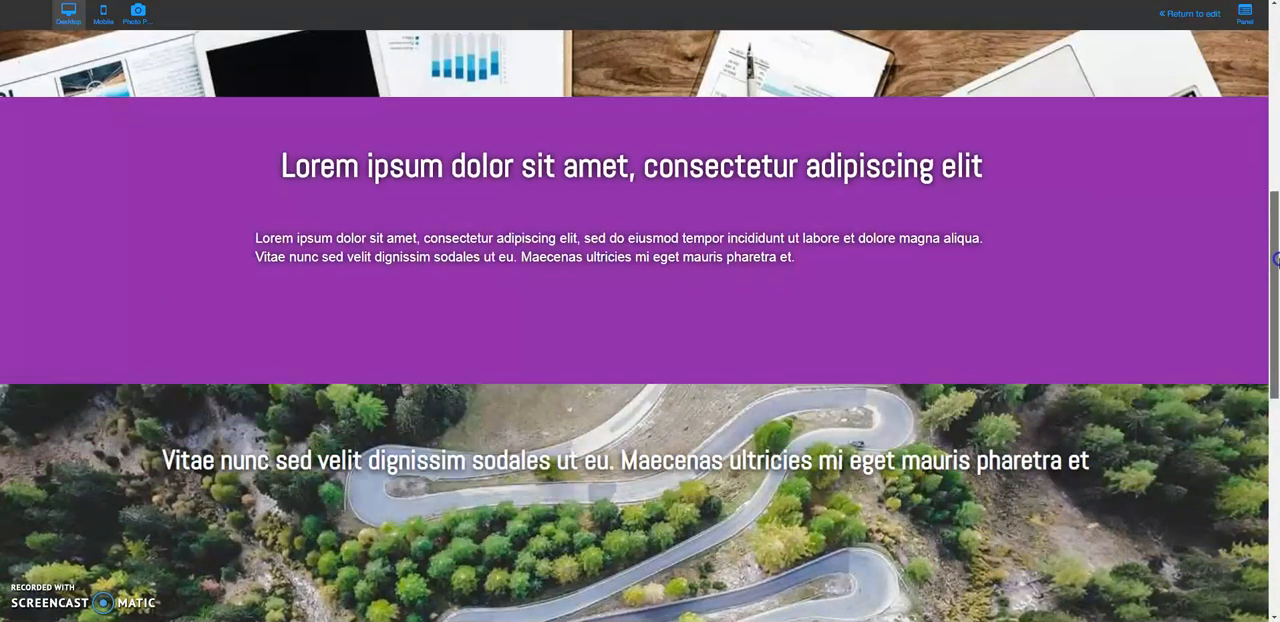
pyautogui.scroll(-3)
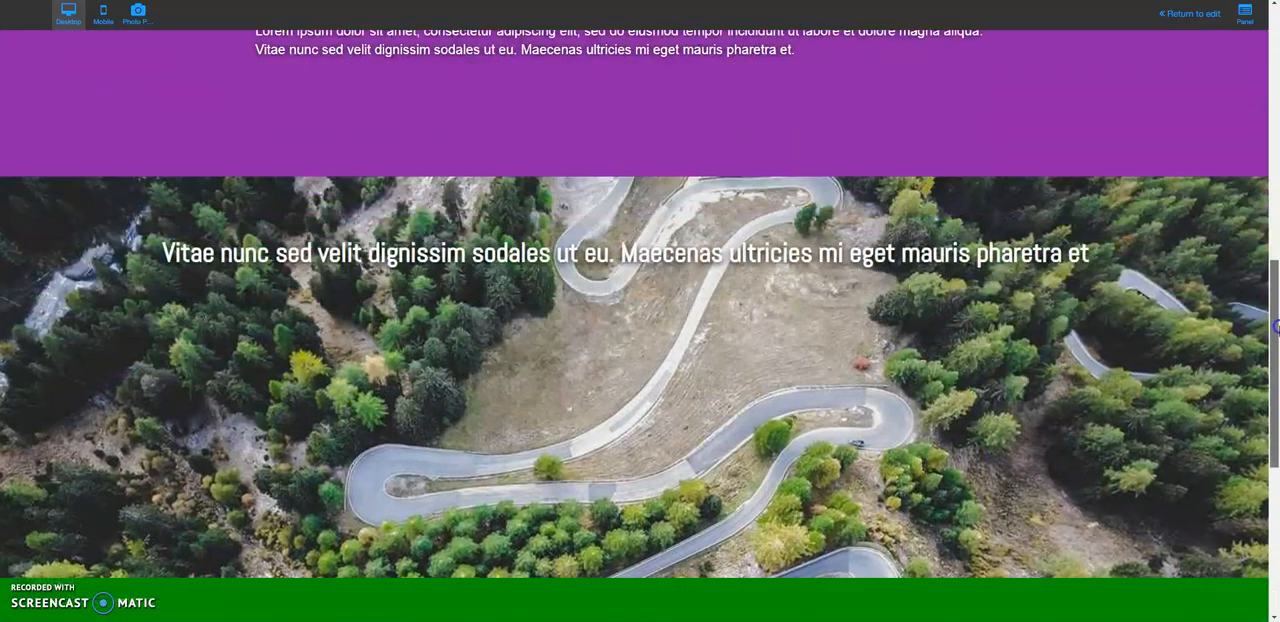
pyautogui.scroll(-3)
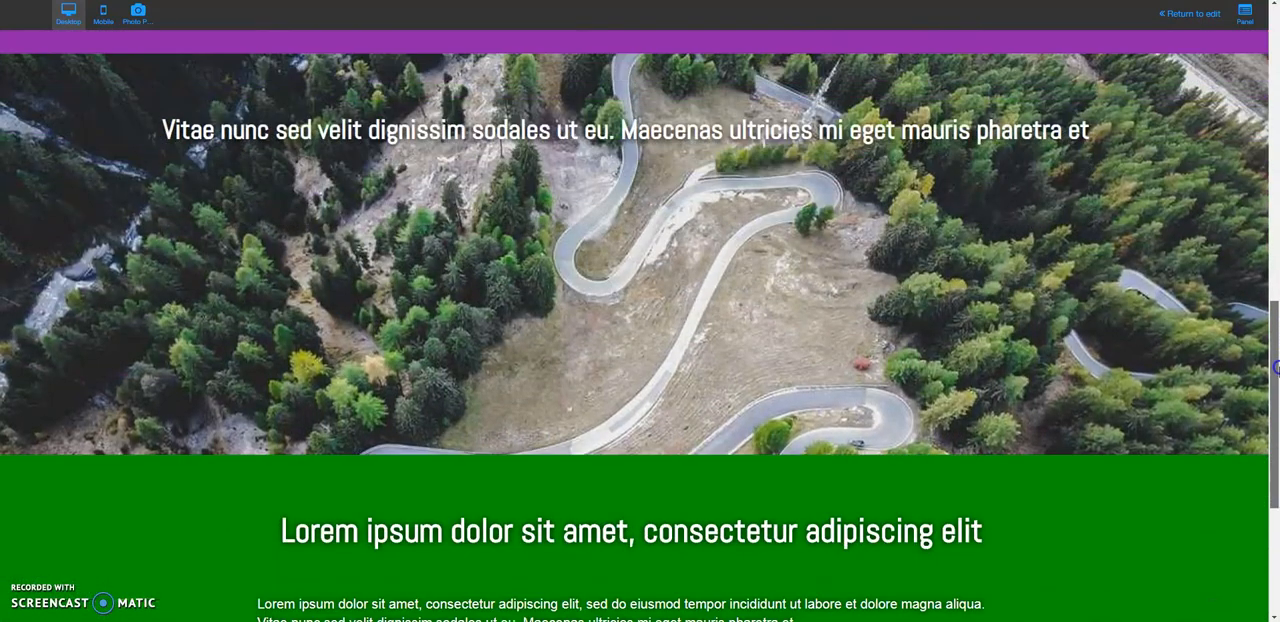
pyautogui.scroll(-3)
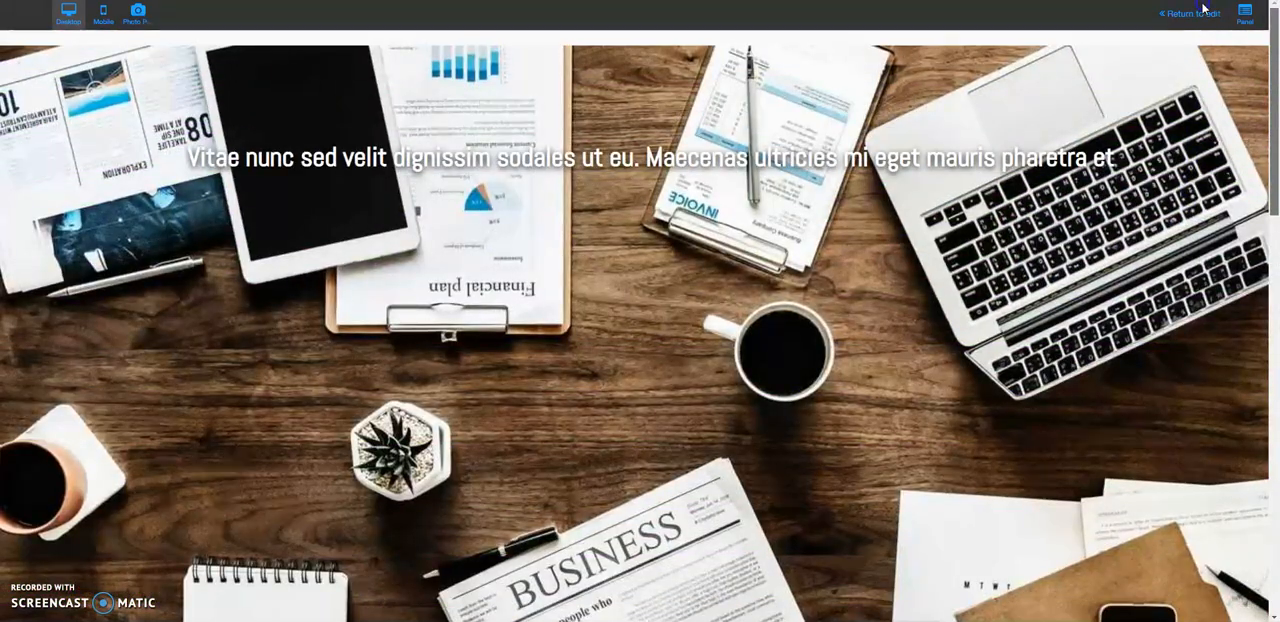
pyautogui.click(1188, 14)
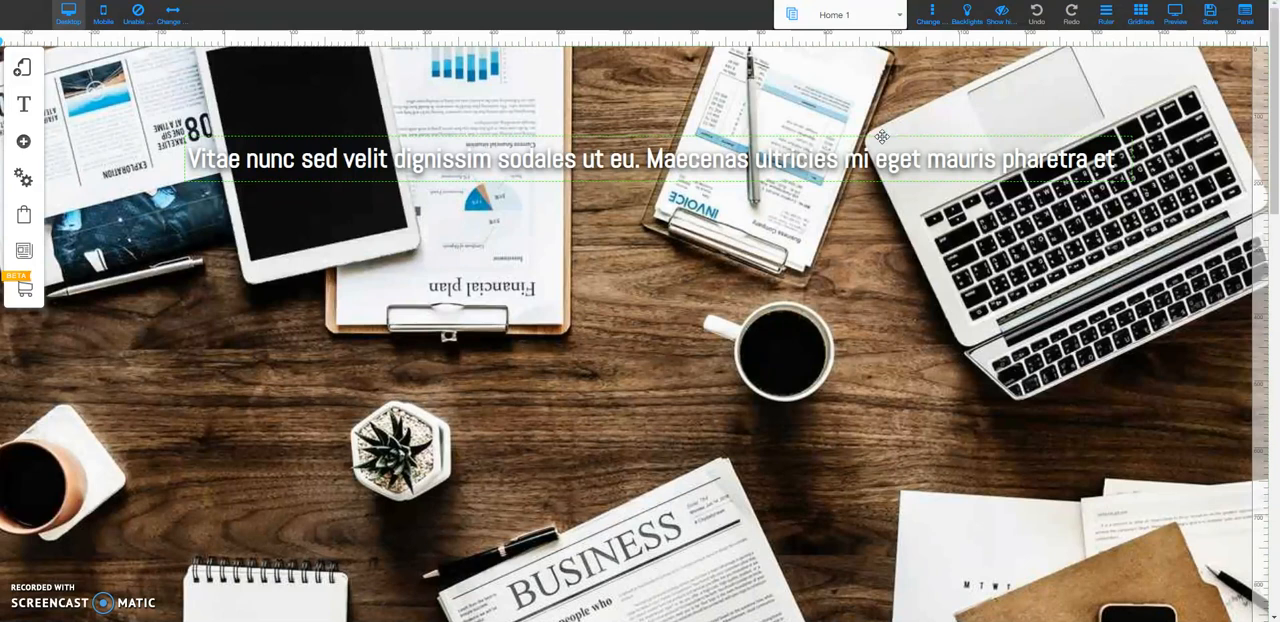
pyautogui.moveTo(946, 81)
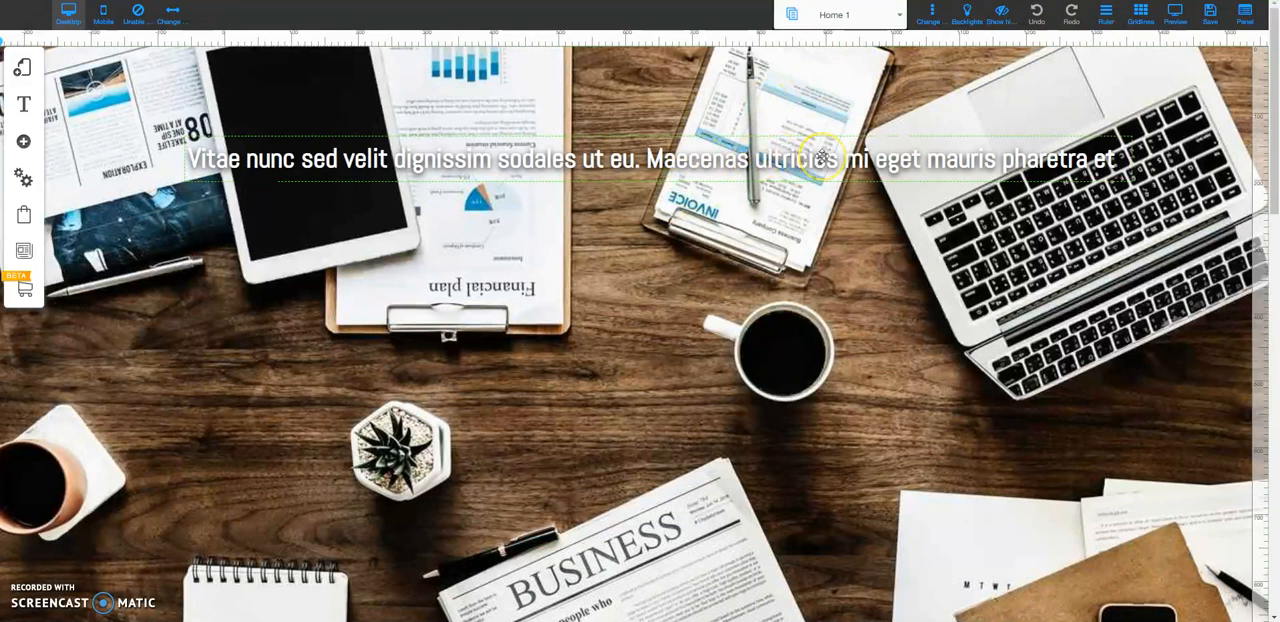
pyautogui.moveTo(798, 158)
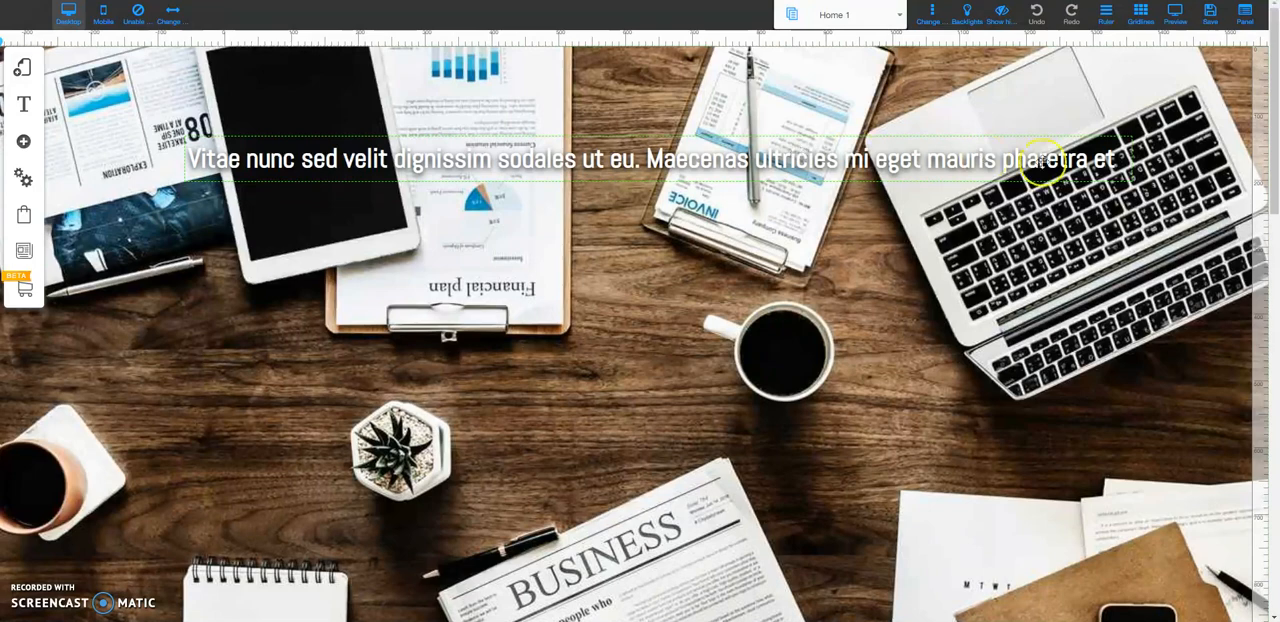
pyautogui.scroll(-3)
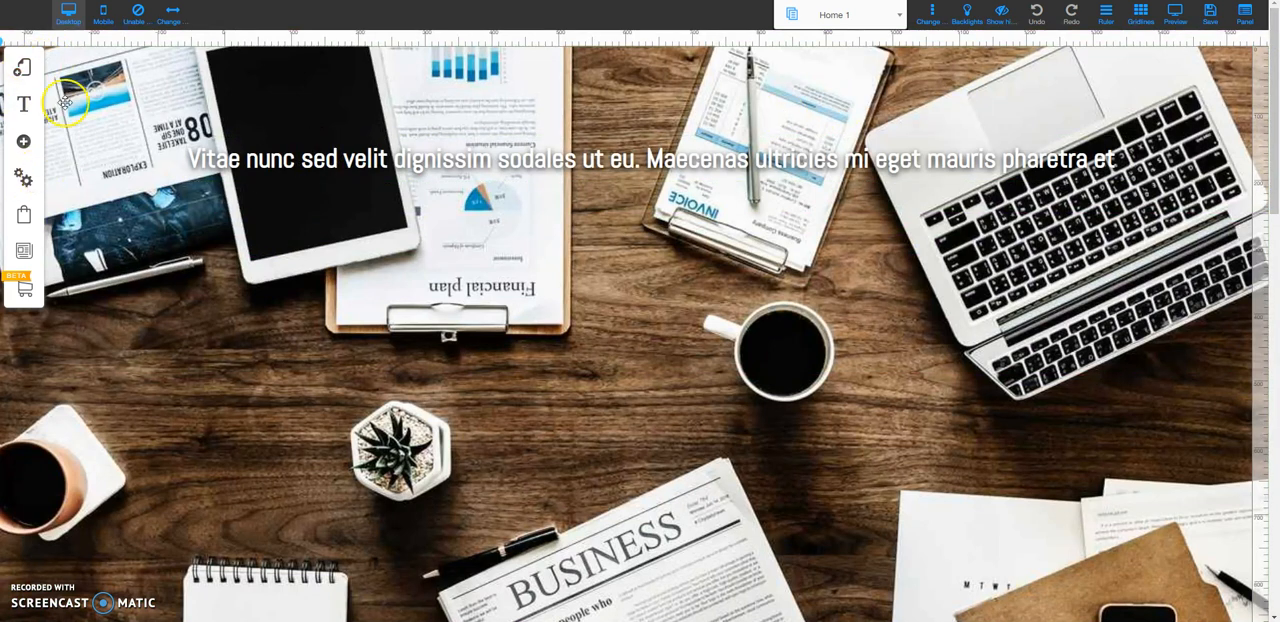
pyautogui.click(24, 141)
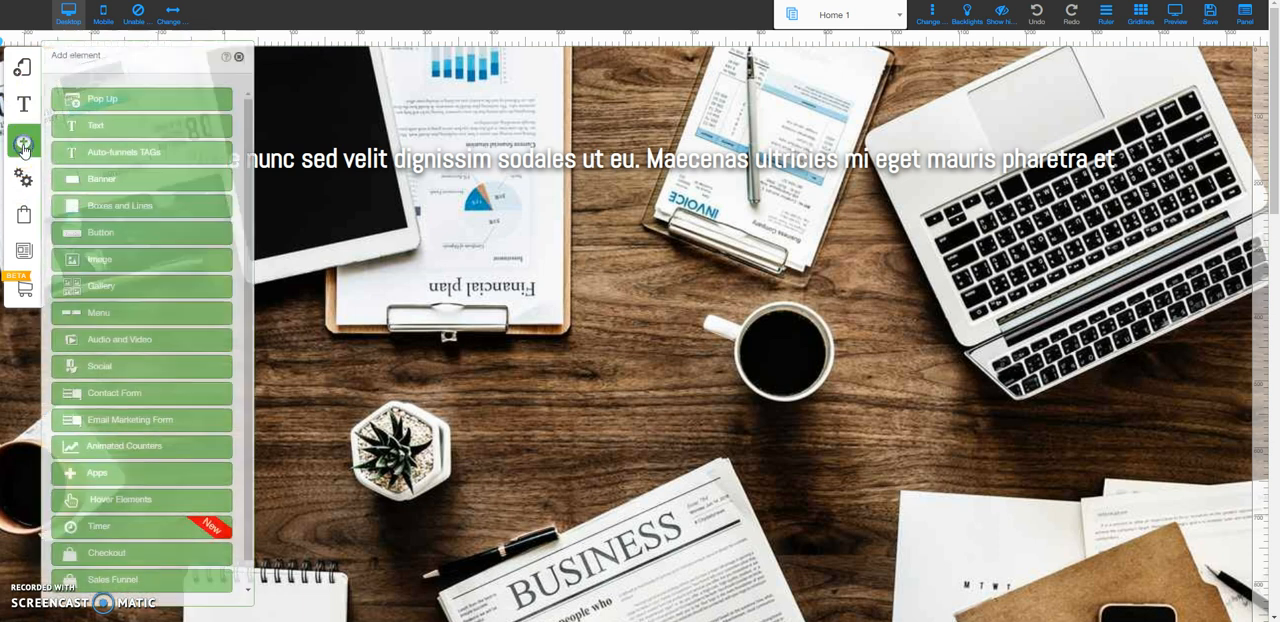
pyautogui.moveTo(24, 143)
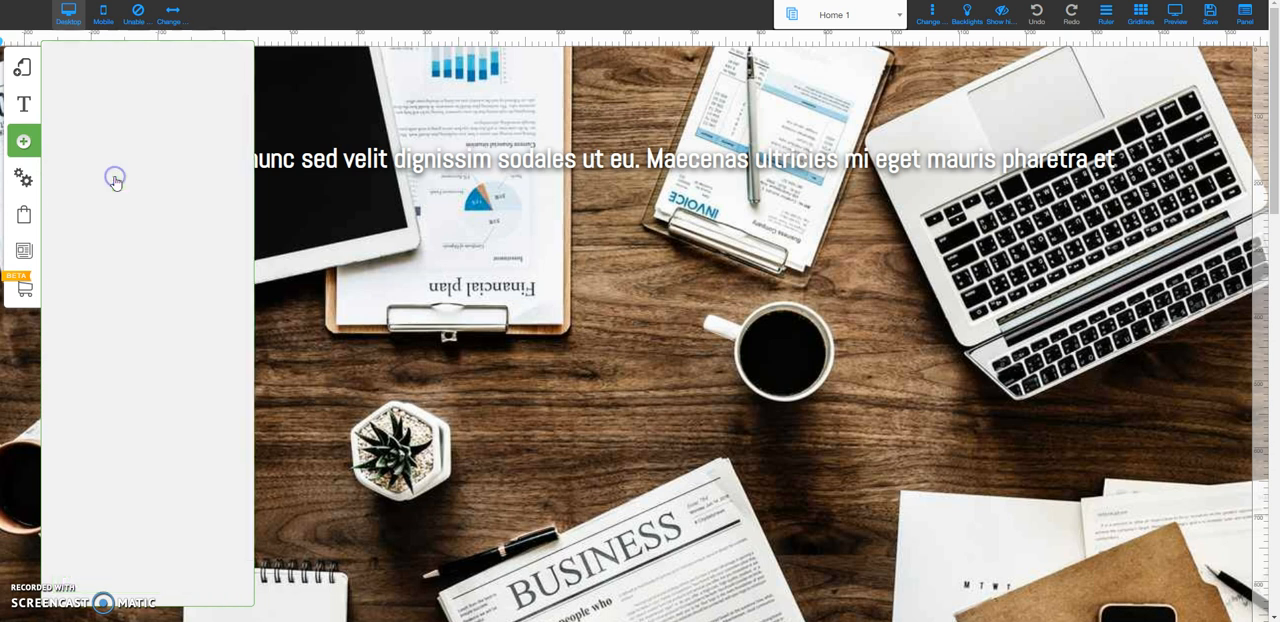
pyautogui.click(28, 140)
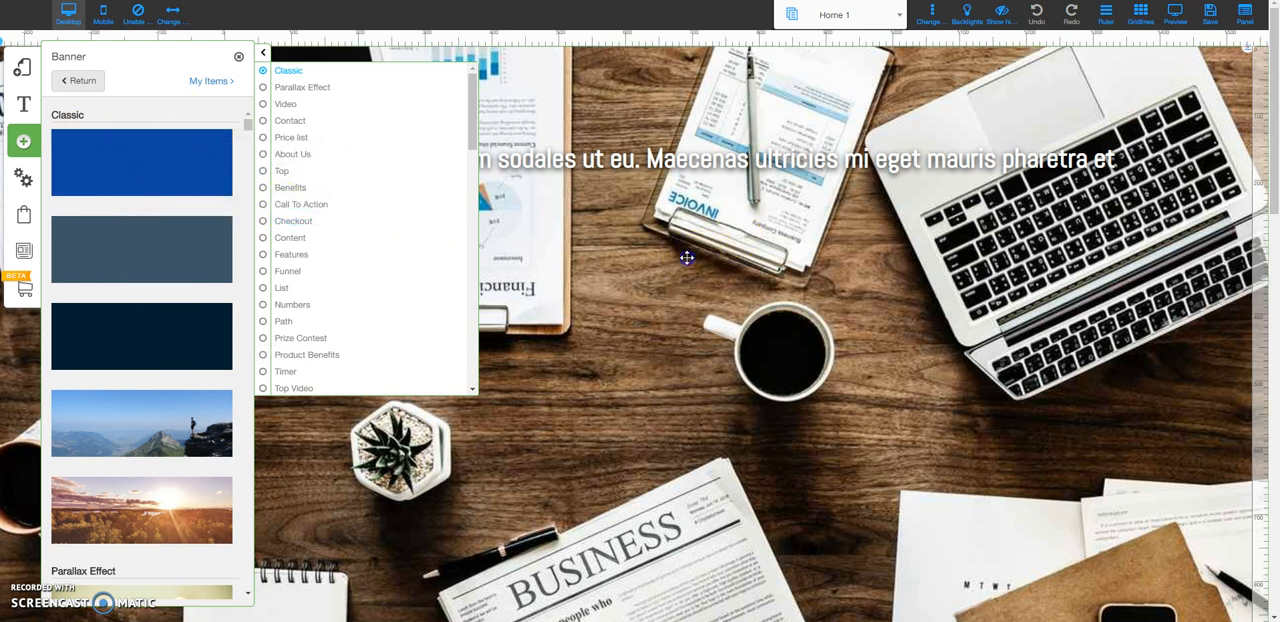
pyautogui.click(238, 55)
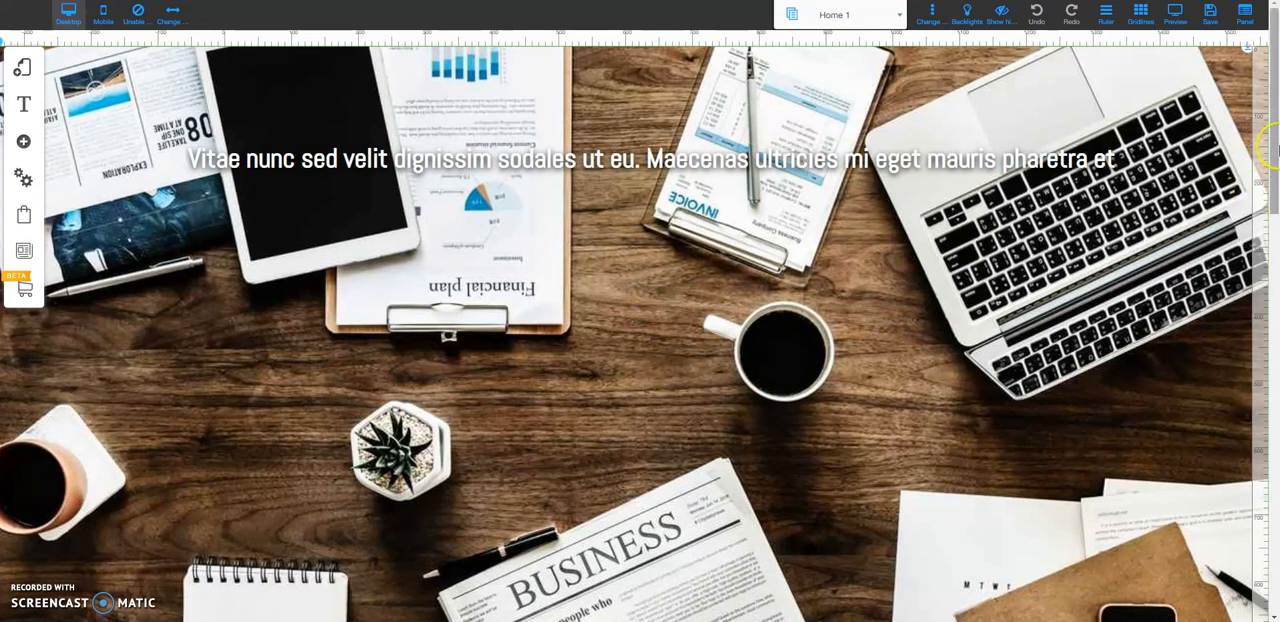
# Scroll down to the purple text section below the desk-photo banner
pyautogui.scroll(-3)
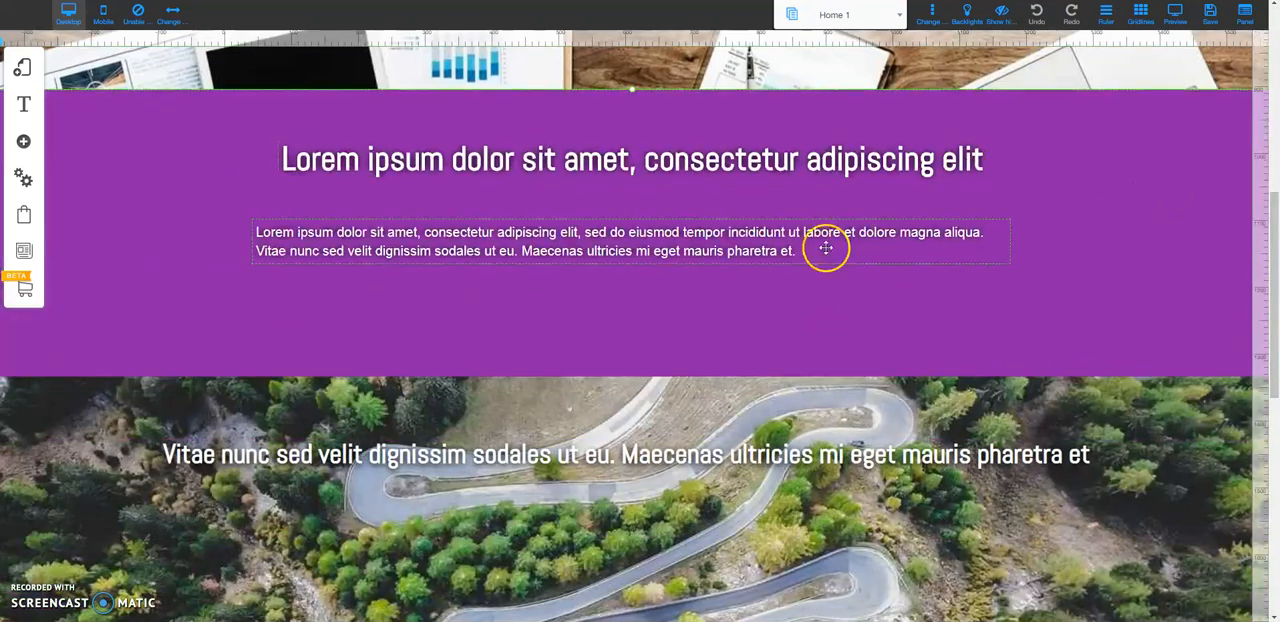
pyautogui.moveTo(1117, 153)
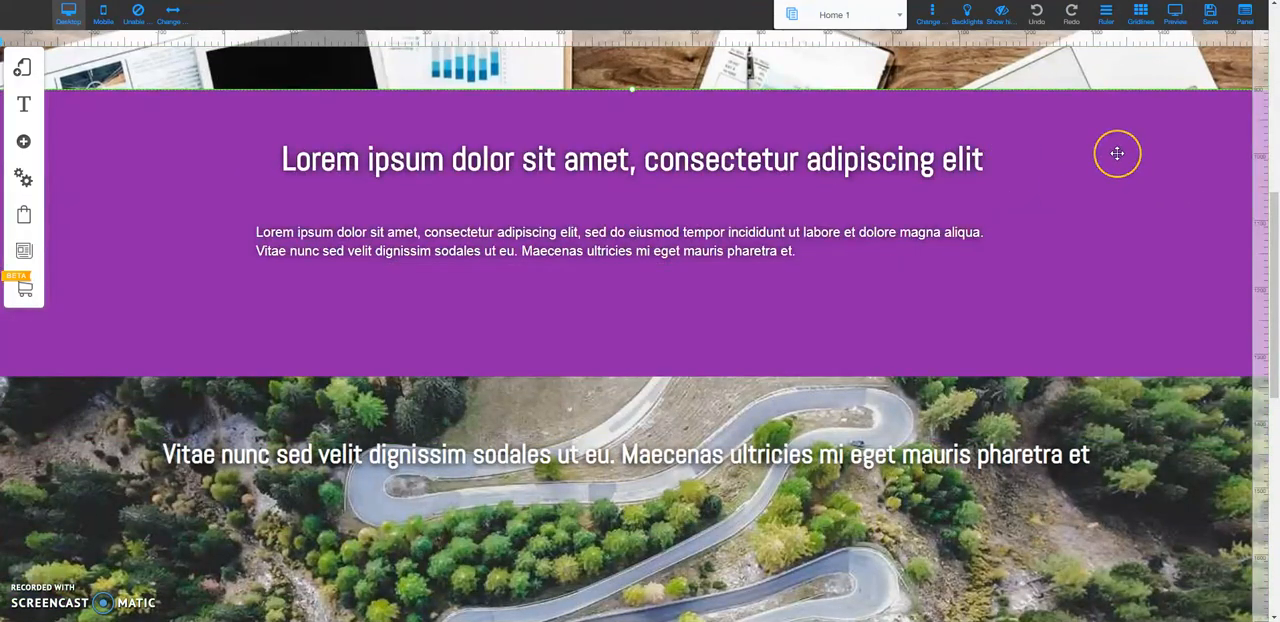
pyautogui.moveTo(1221, 212)
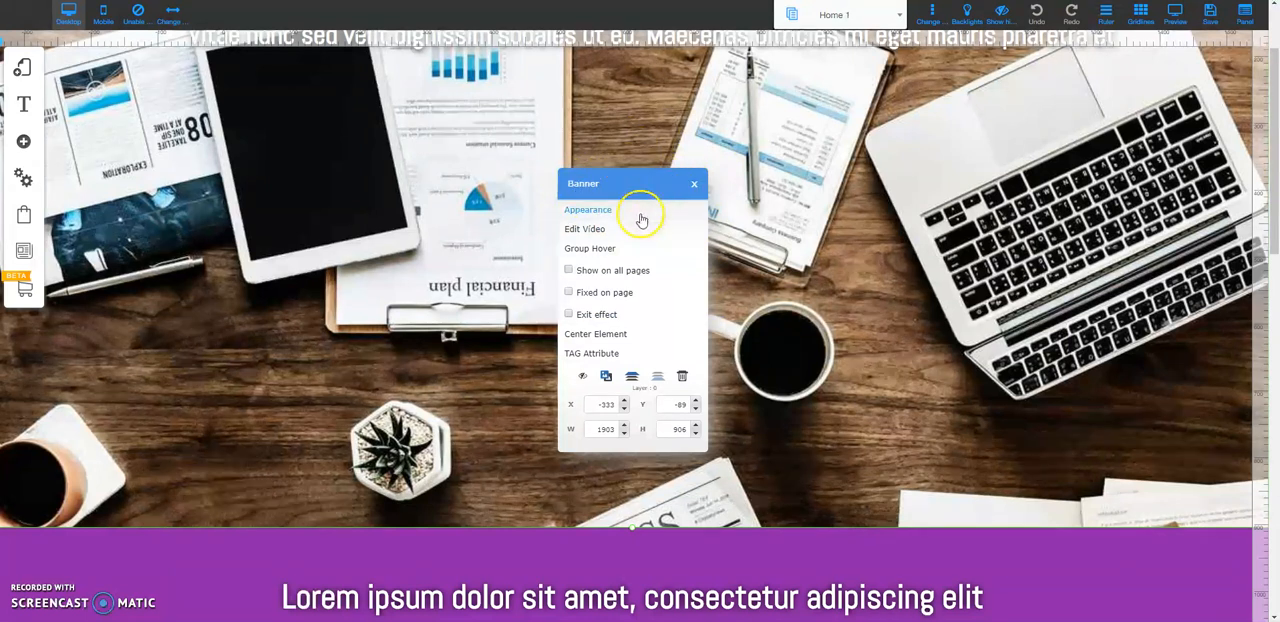
# Open the banner's Appearance styling and expand its Images background settings
pyautogui.click(588, 209)
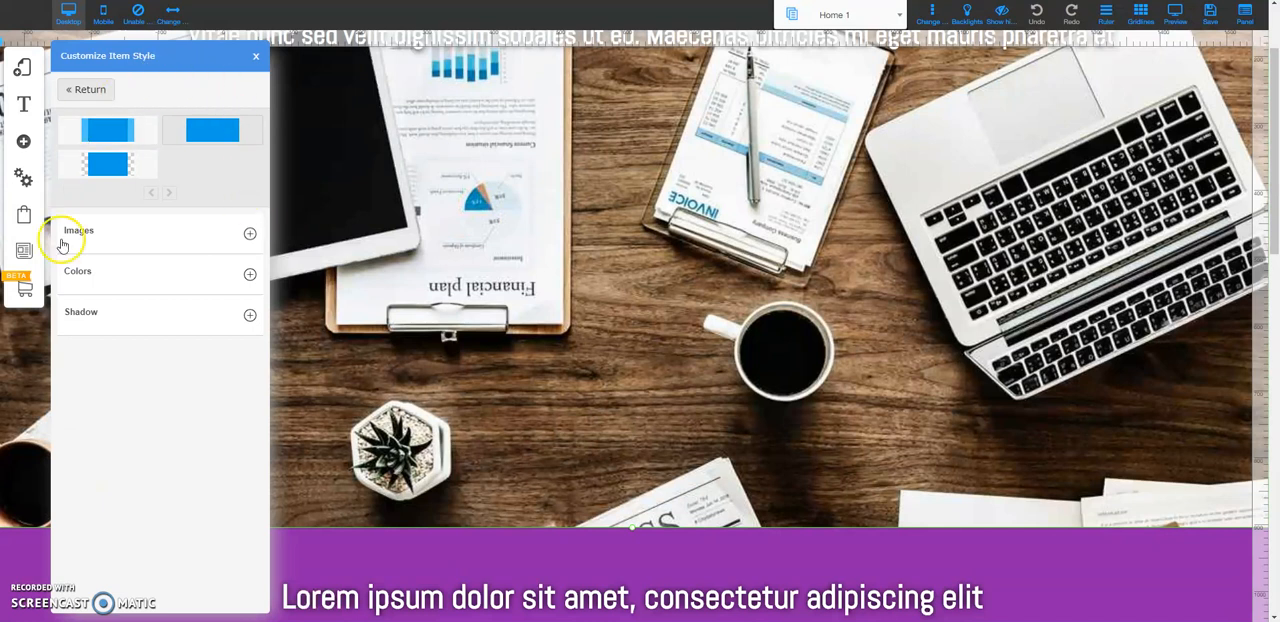
pyautogui.moveTo(175, 224)
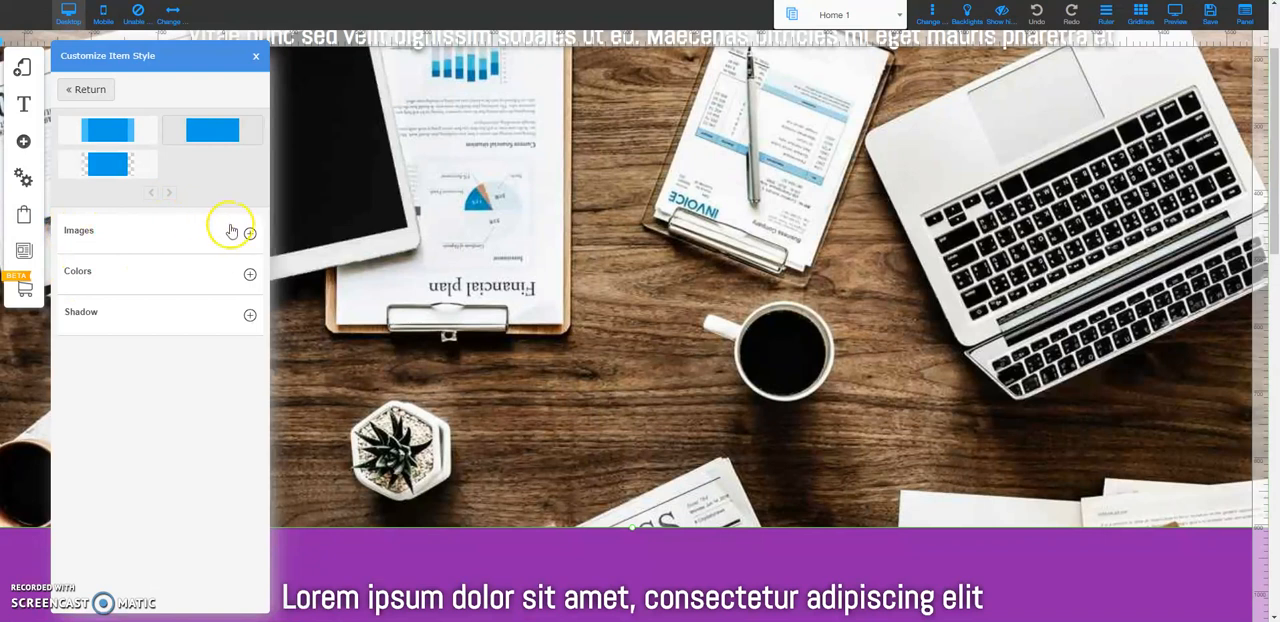
pyautogui.click(250, 232)
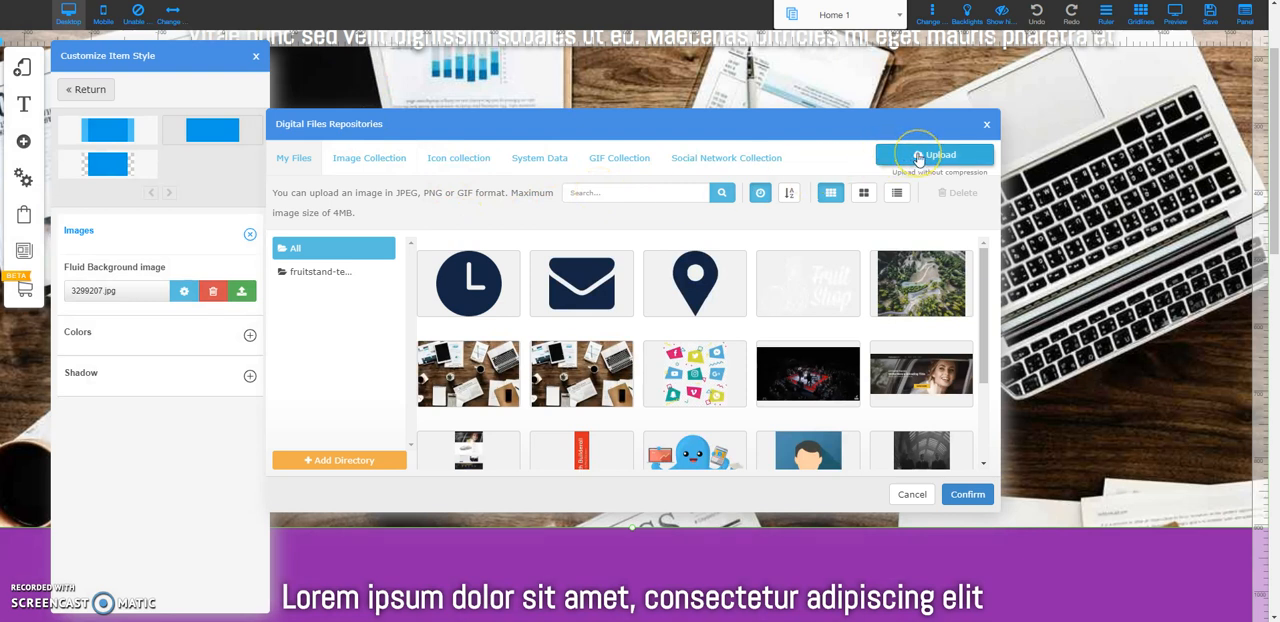
pyautogui.moveTo(987, 159)
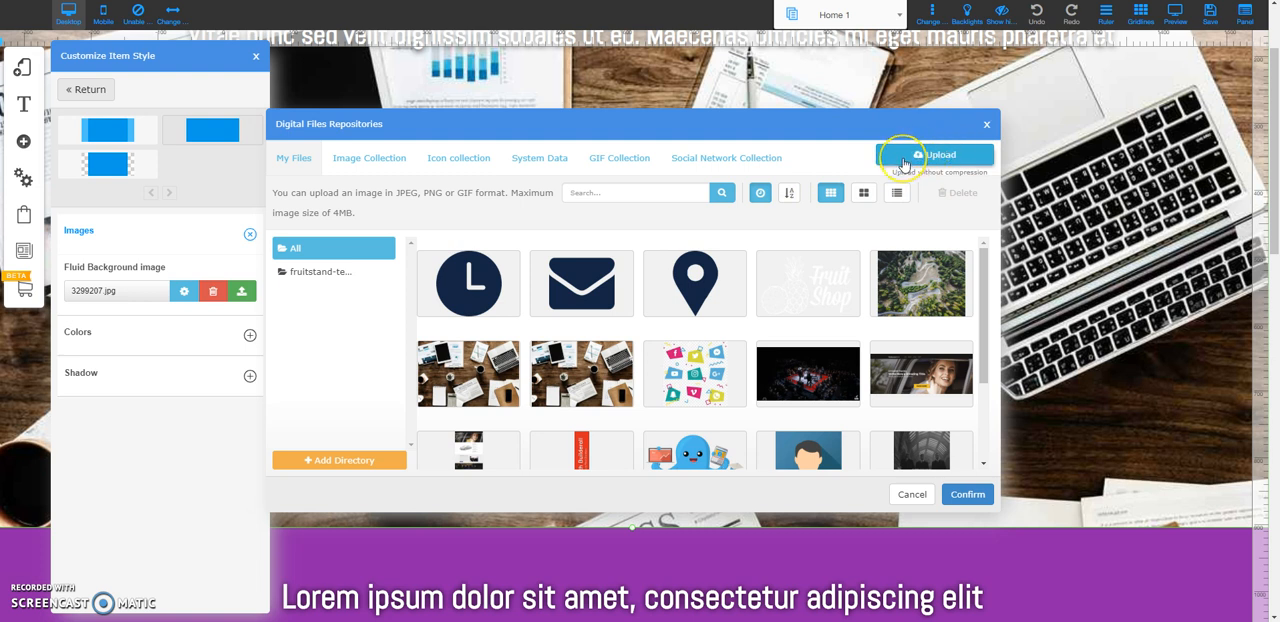
pyautogui.moveTo(677, 182)
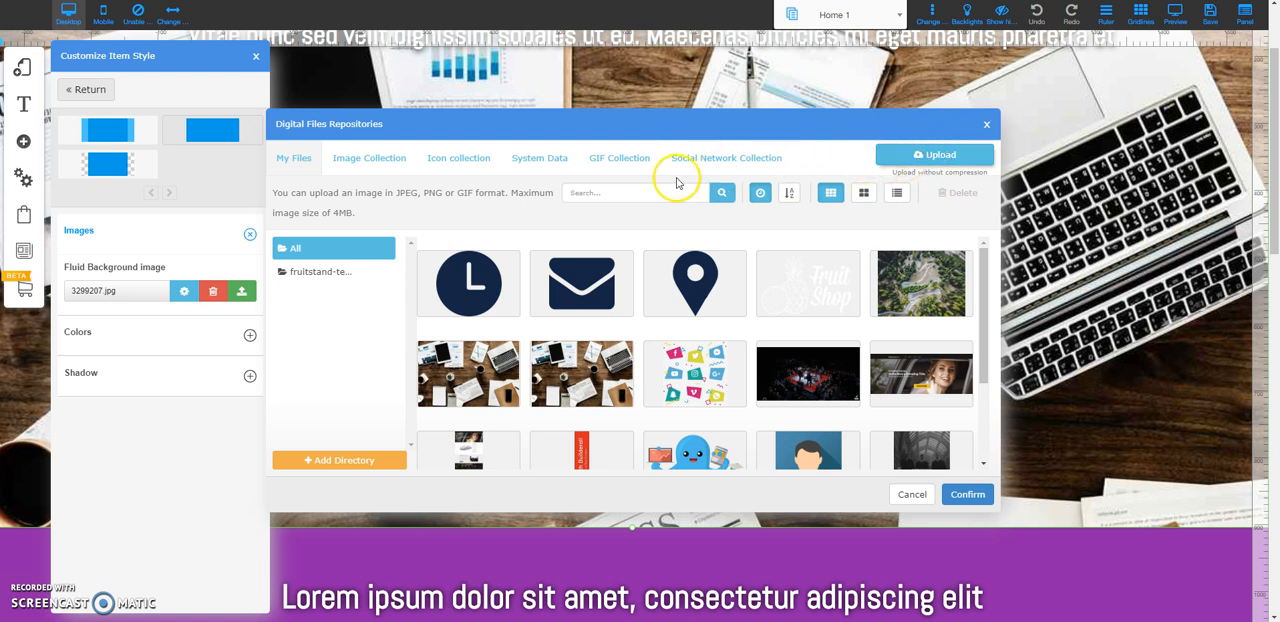
pyautogui.moveTo(498, 414)
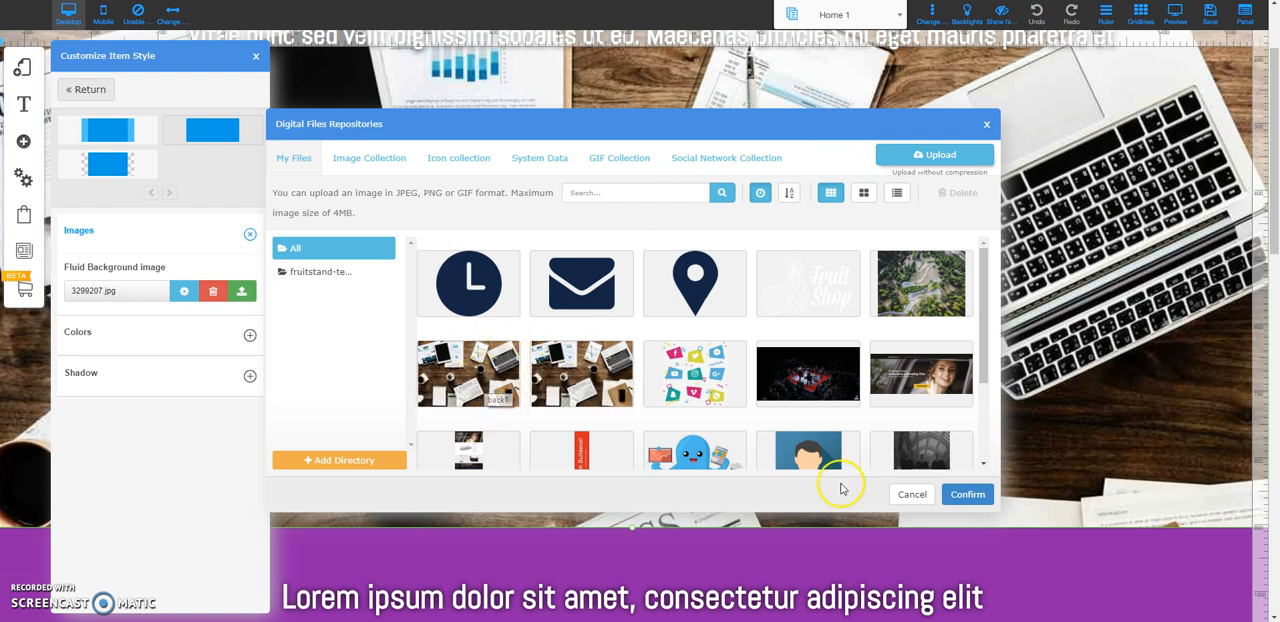
pyautogui.moveTo(1005, 136)
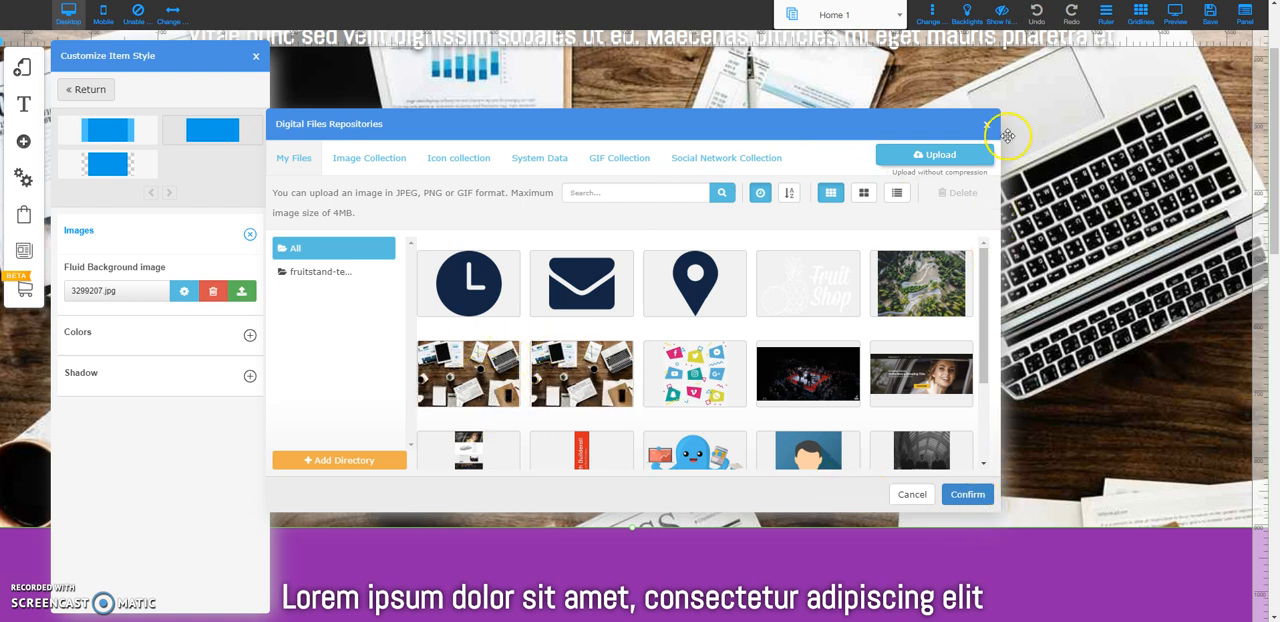
pyautogui.moveTo(985, 128)
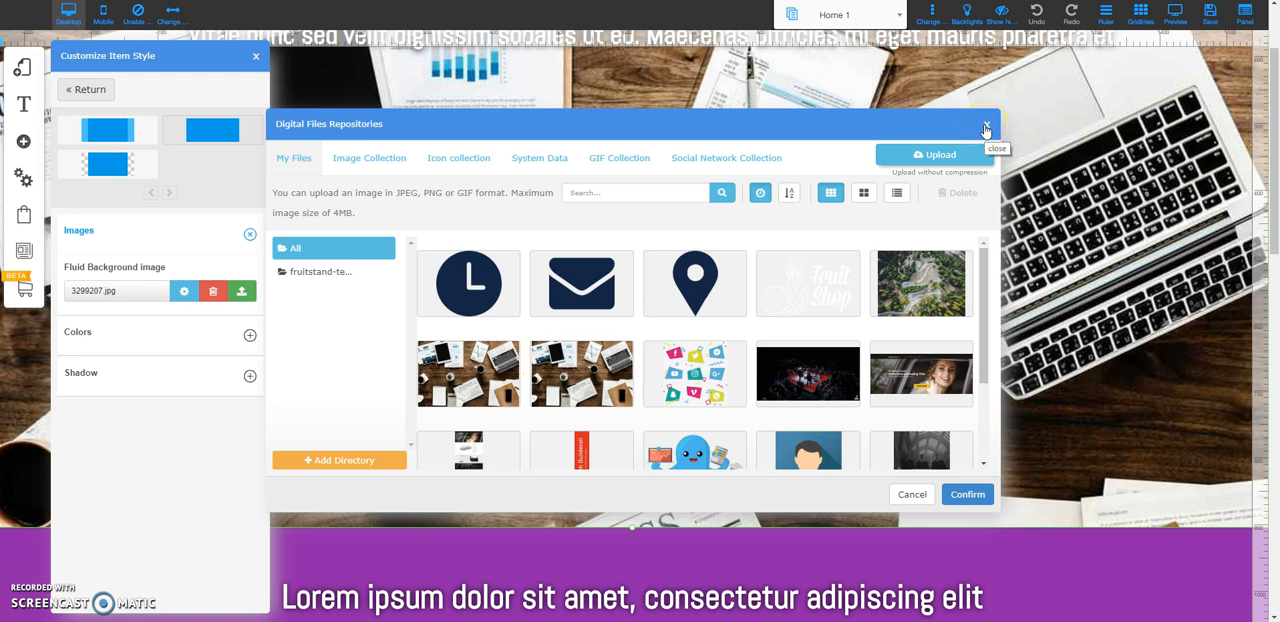
# Close the Digital Files Repositories dialog, keeping 3299207.jpg as the background
pyautogui.click(983, 124)
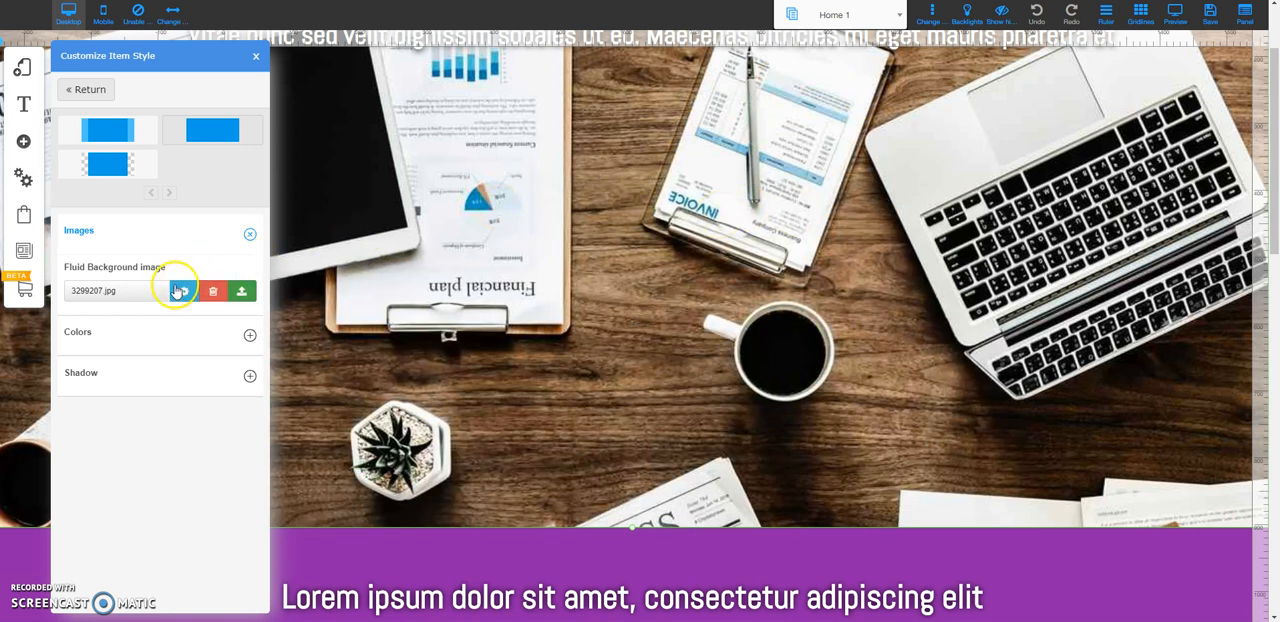
pyautogui.moveTo(184, 291)
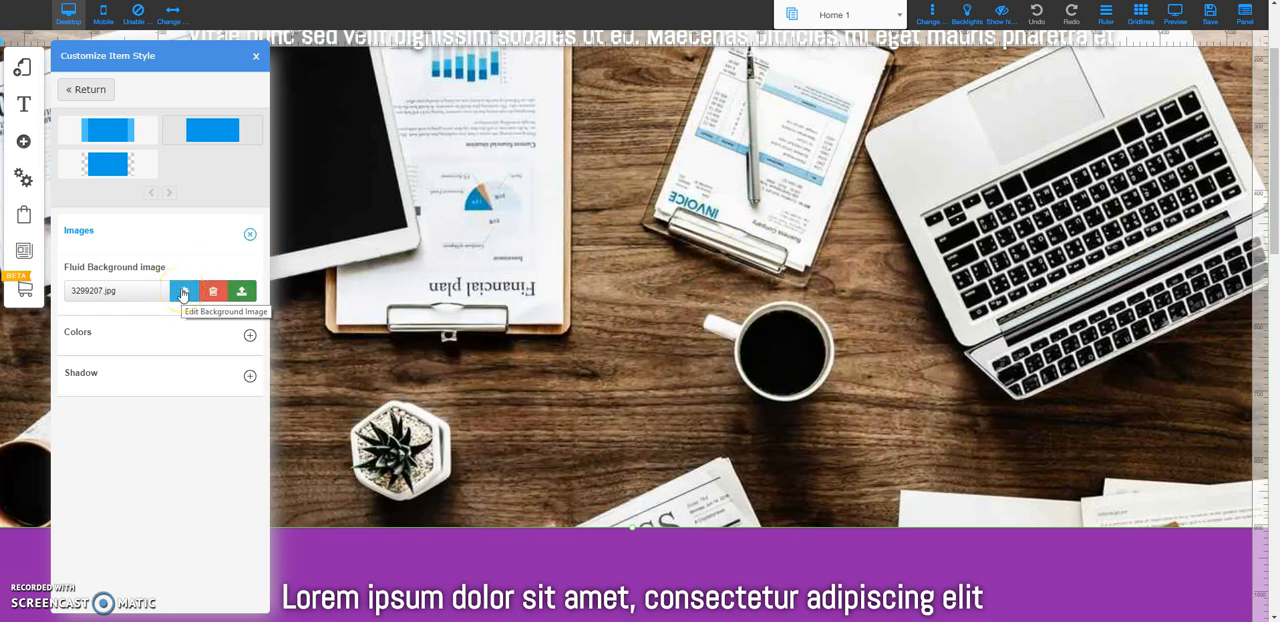
# Change the Fluid Background image scroll setting from Fix to None
pyautogui.click(183, 291)
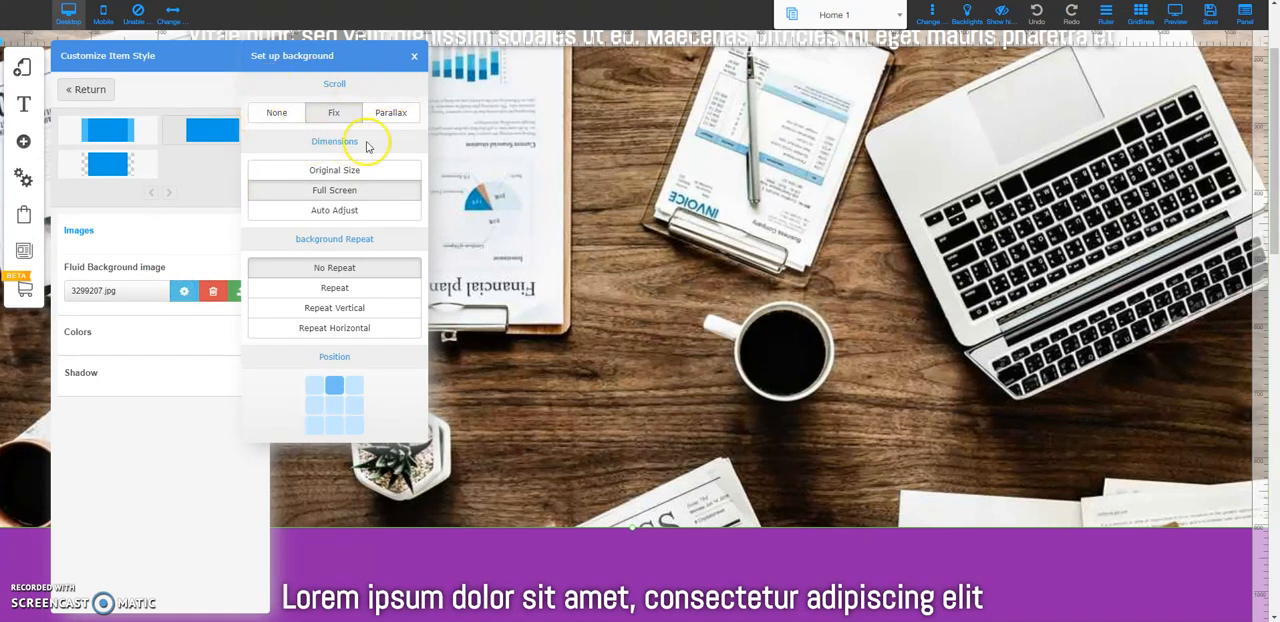
pyautogui.moveTo(358, 115)
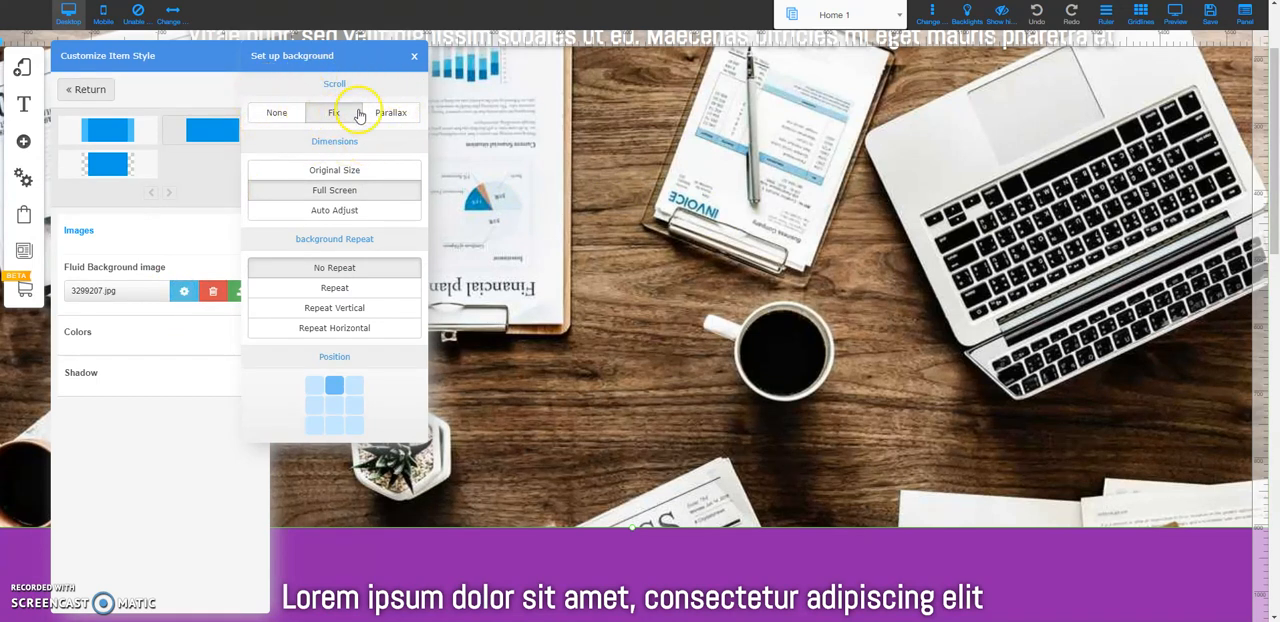
pyautogui.click(334, 112)
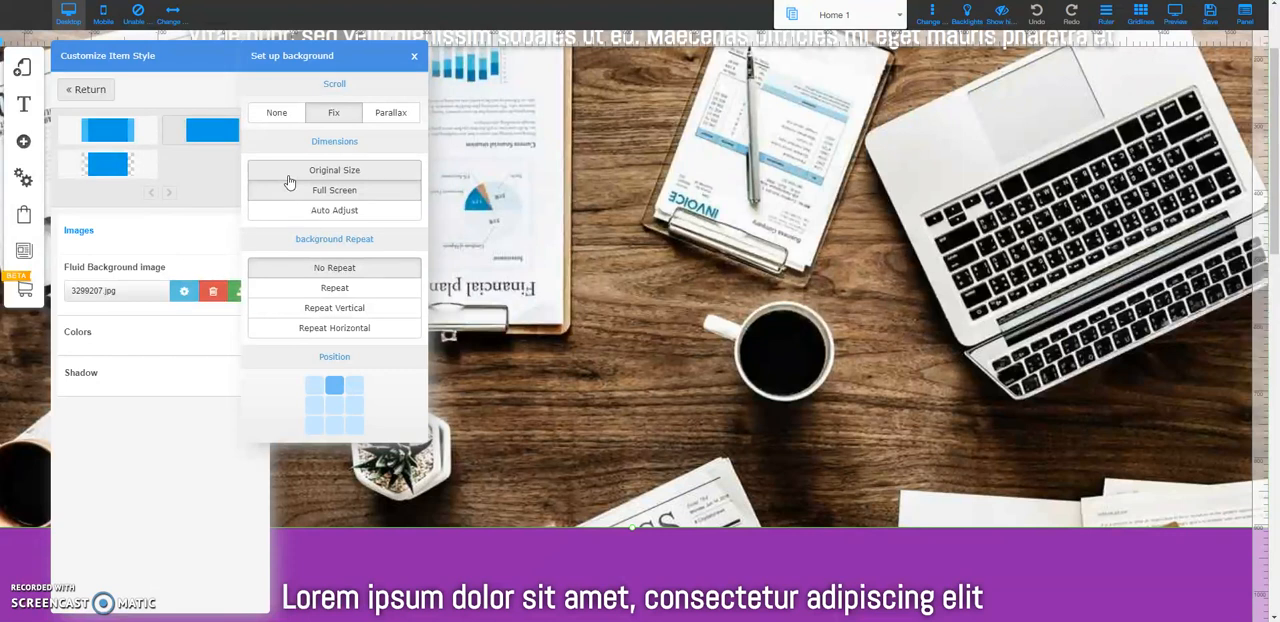
pyautogui.click(276, 112)
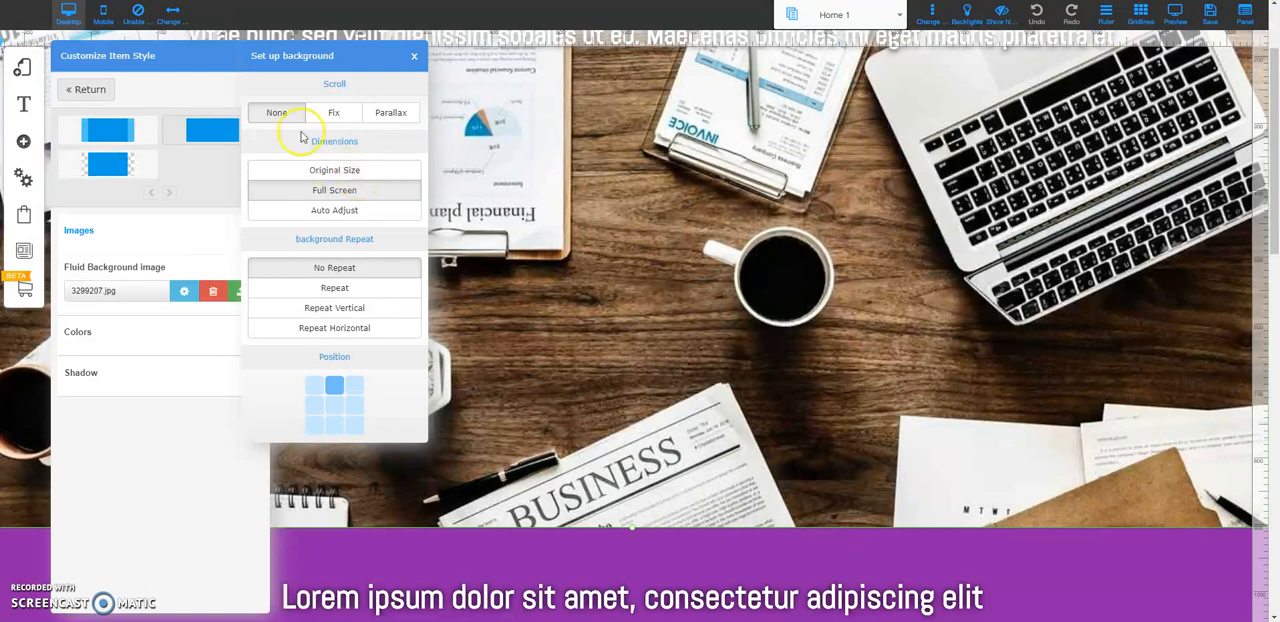
pyautogui.moveTo(360, 167)
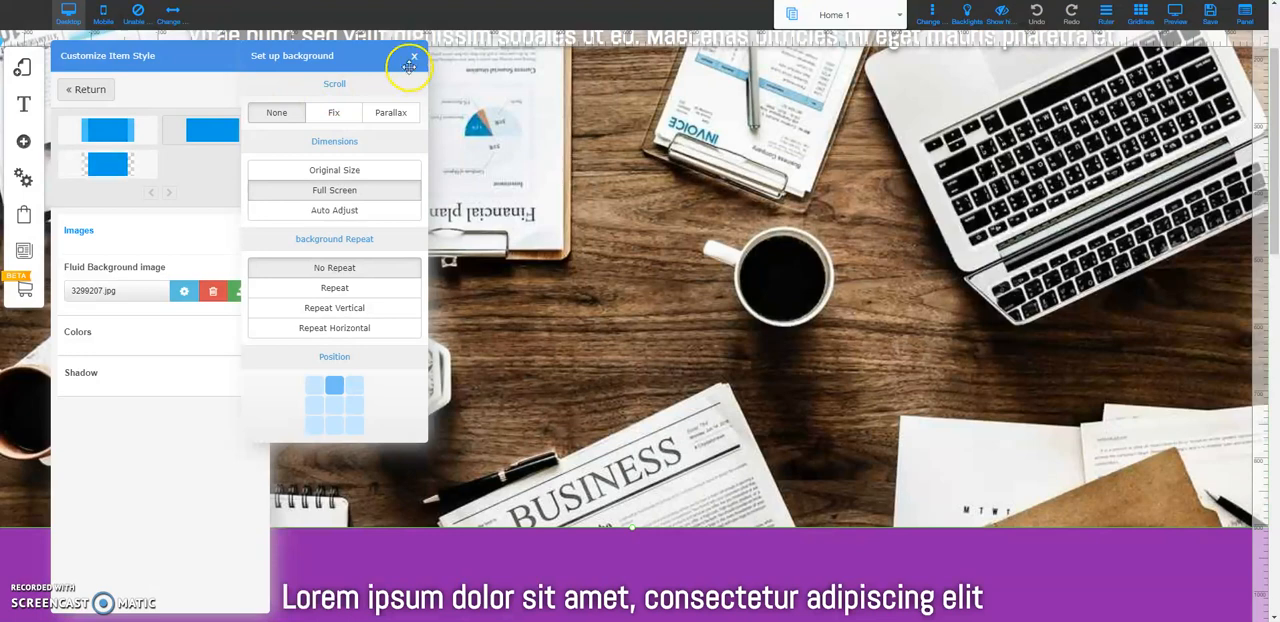
# Close the background setup panel and scroll through the page preview
pyautogui.click(406, 62)
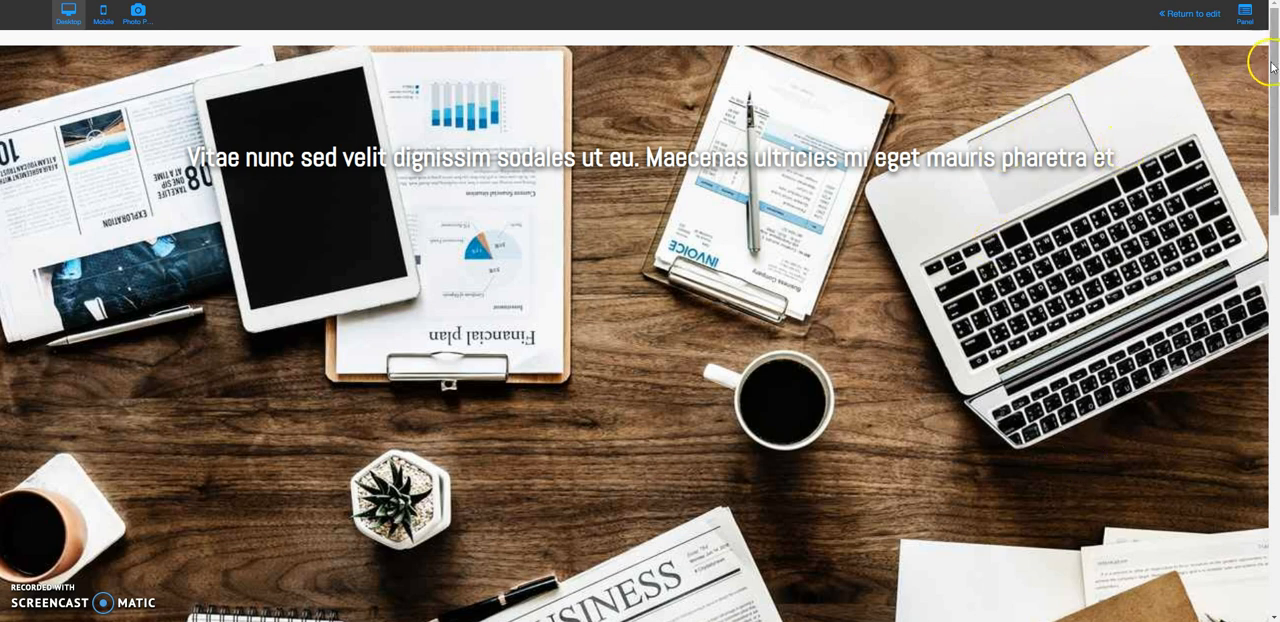
pyautogui.scroll(-3)
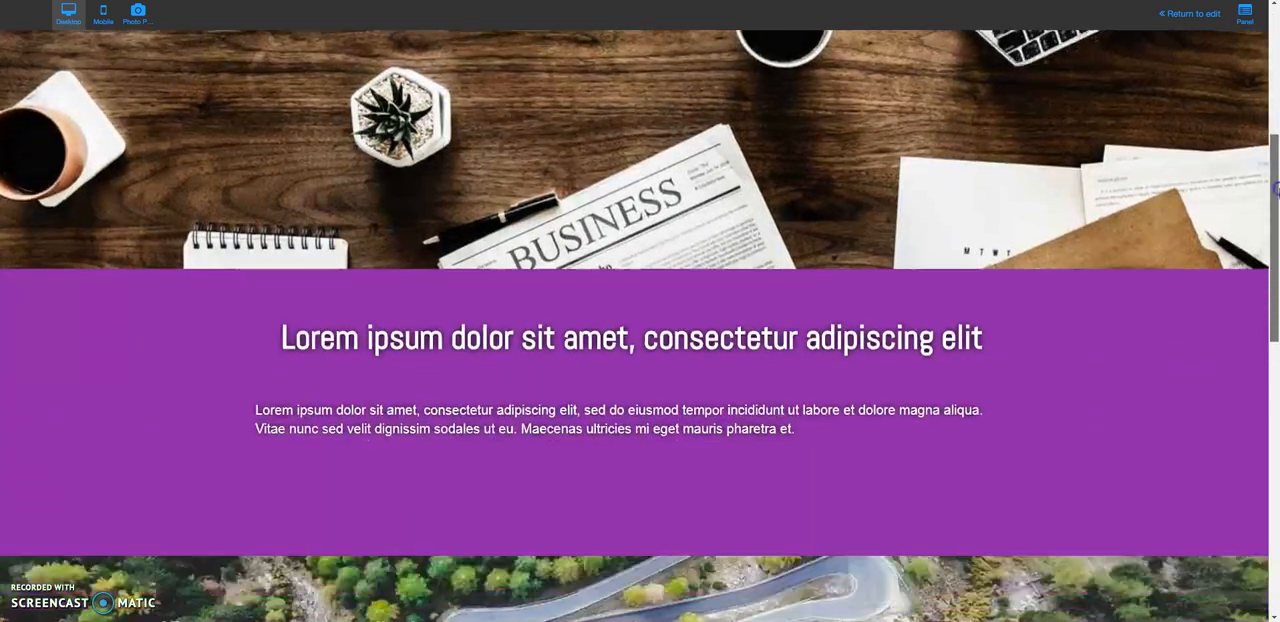
pyautogui.scroll(-3)
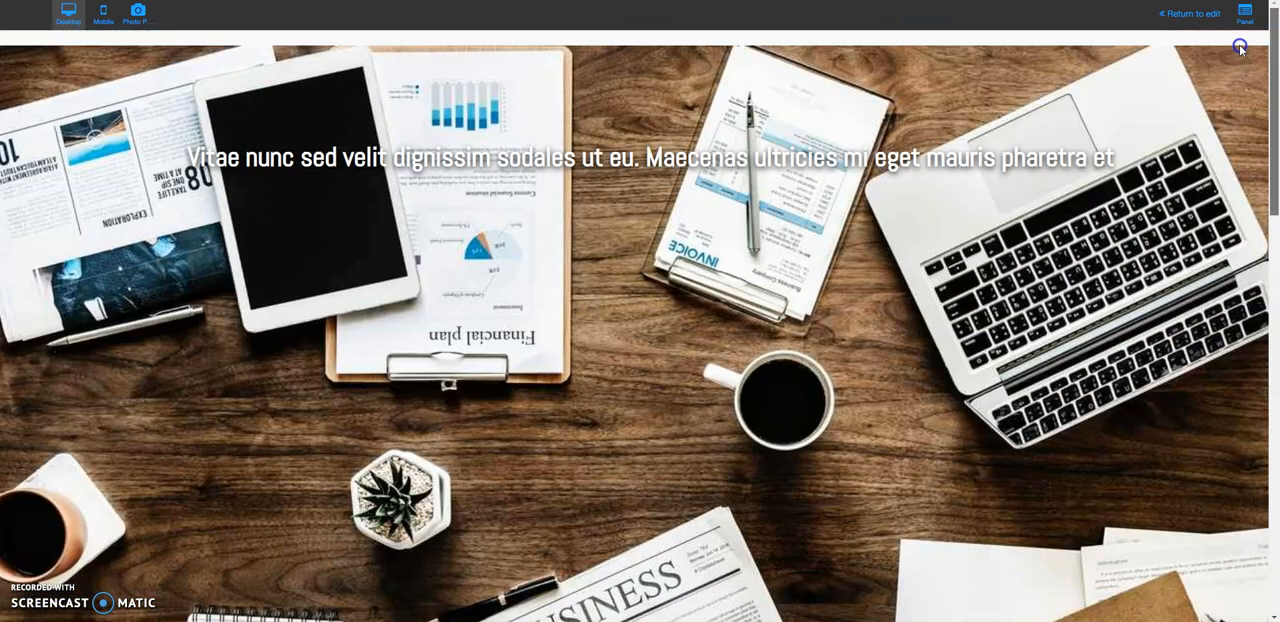
pyautogui.moveTo(1199, 13)
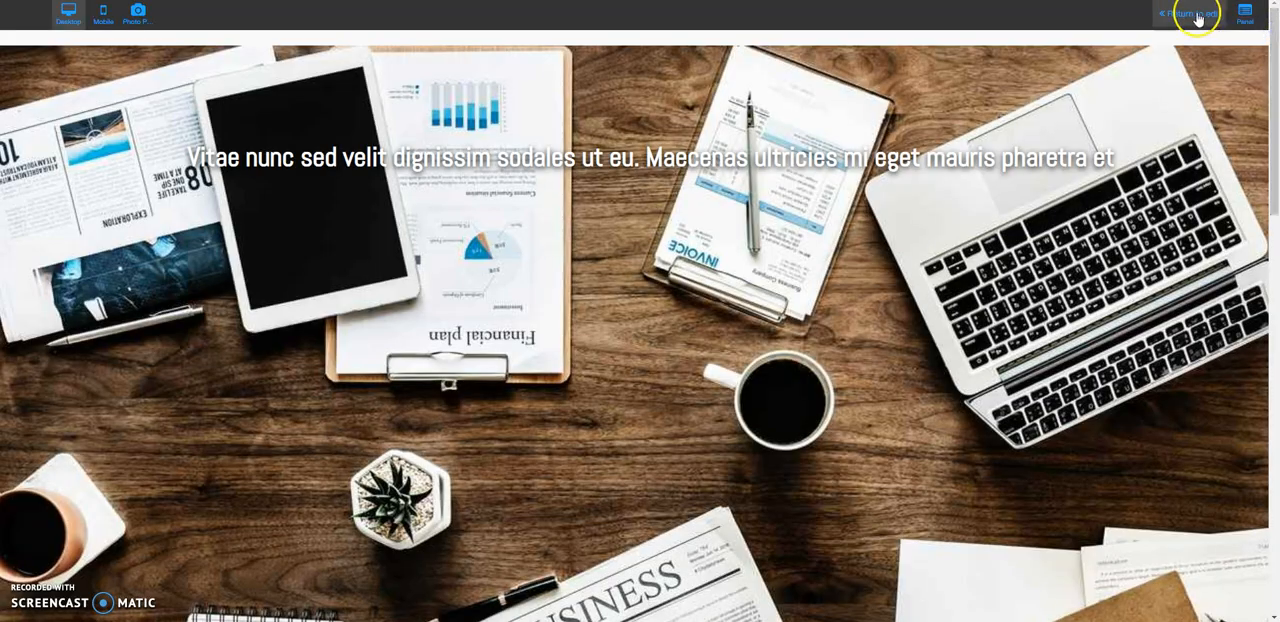
# Back in the editor, set the banner background scroll to Fix and close the style panel
pyautogui.click(1183, 11)
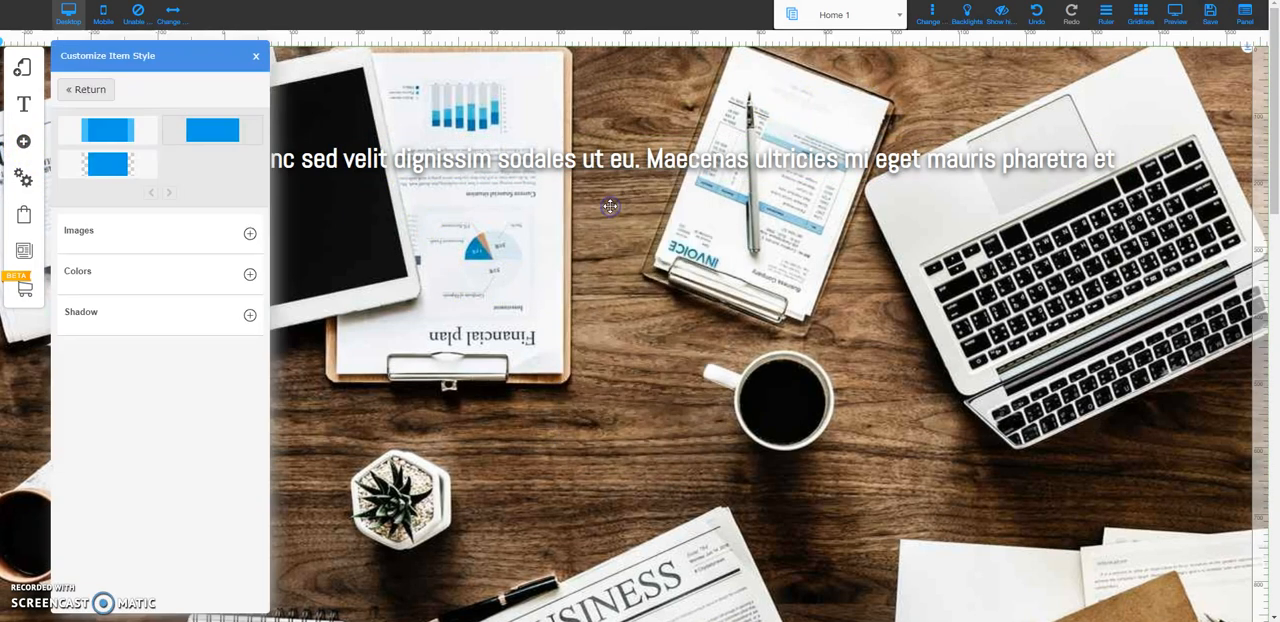
pyautogui.click(250, 232)
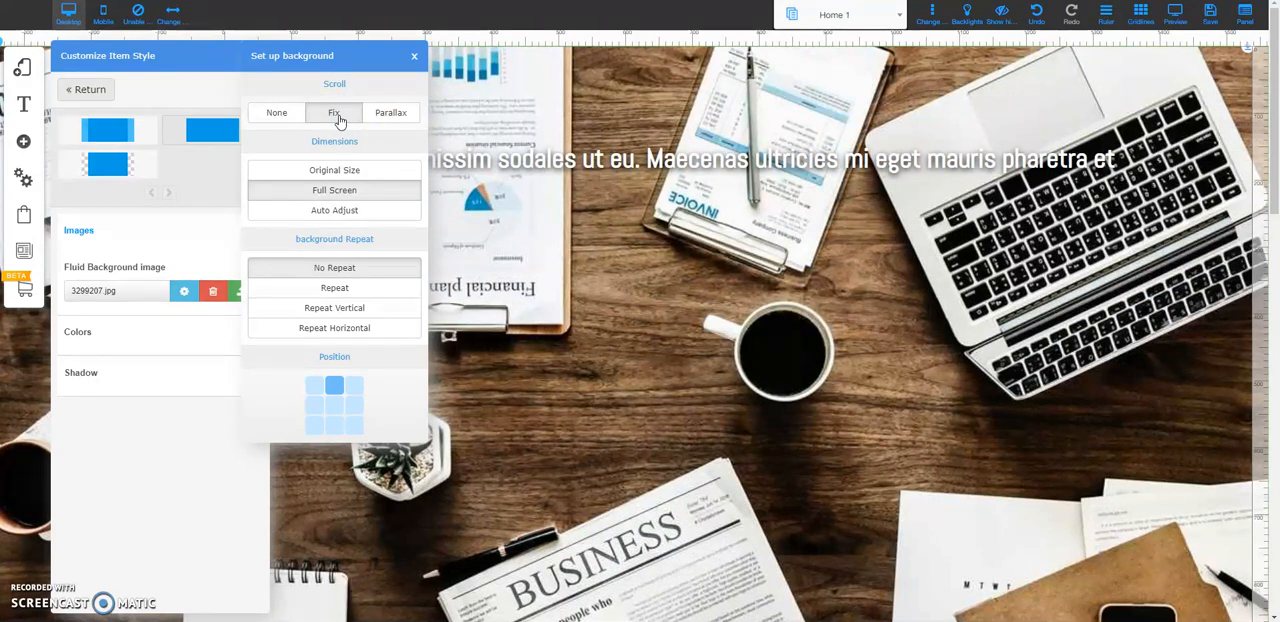
pyautogui.click(412, 57)
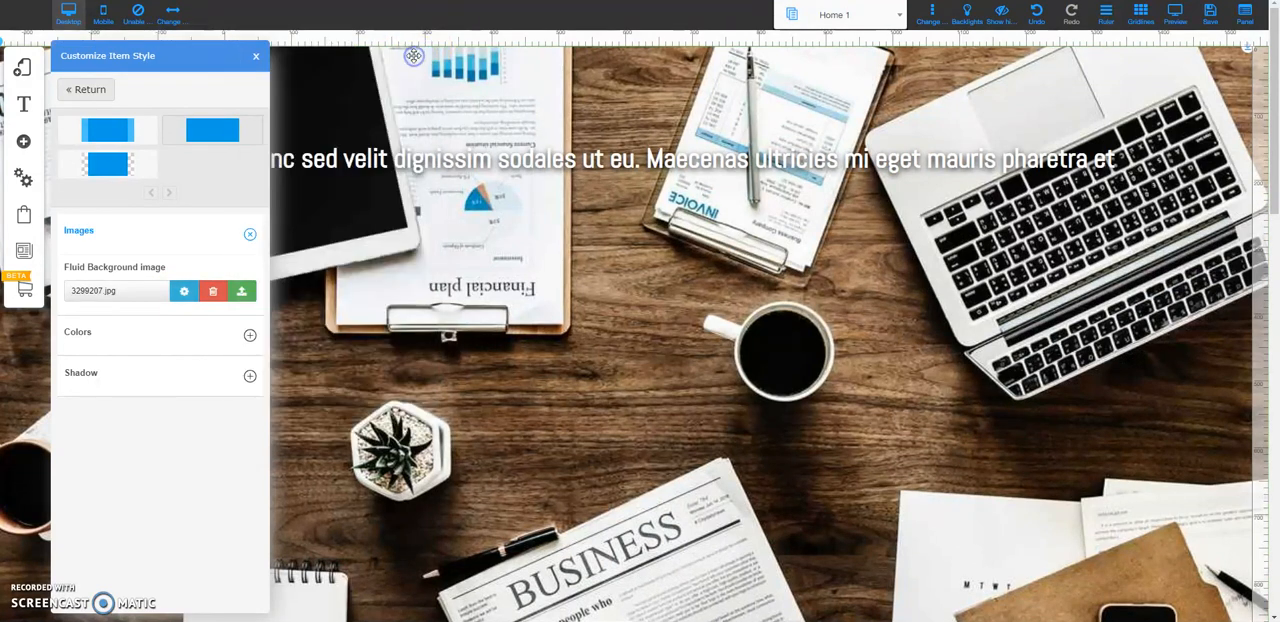
pyautogui.click(251, 53)
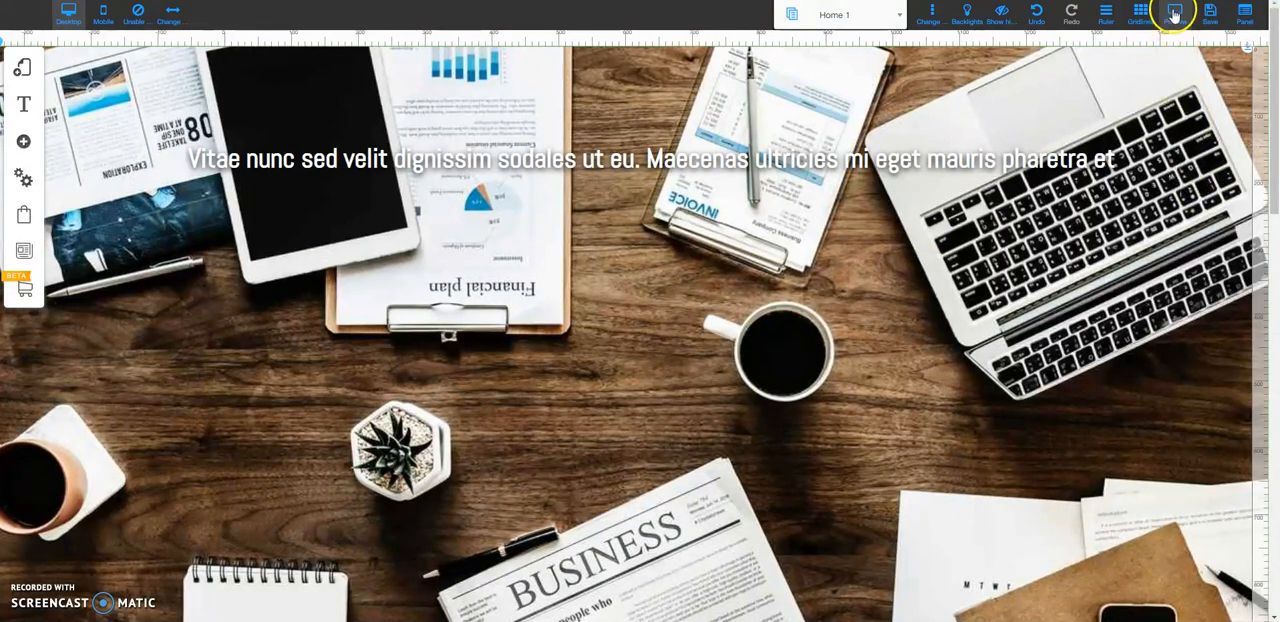
# Preview the page and scroll down to check the fixed desk-photo background
pyautogui.click(1173, 11)
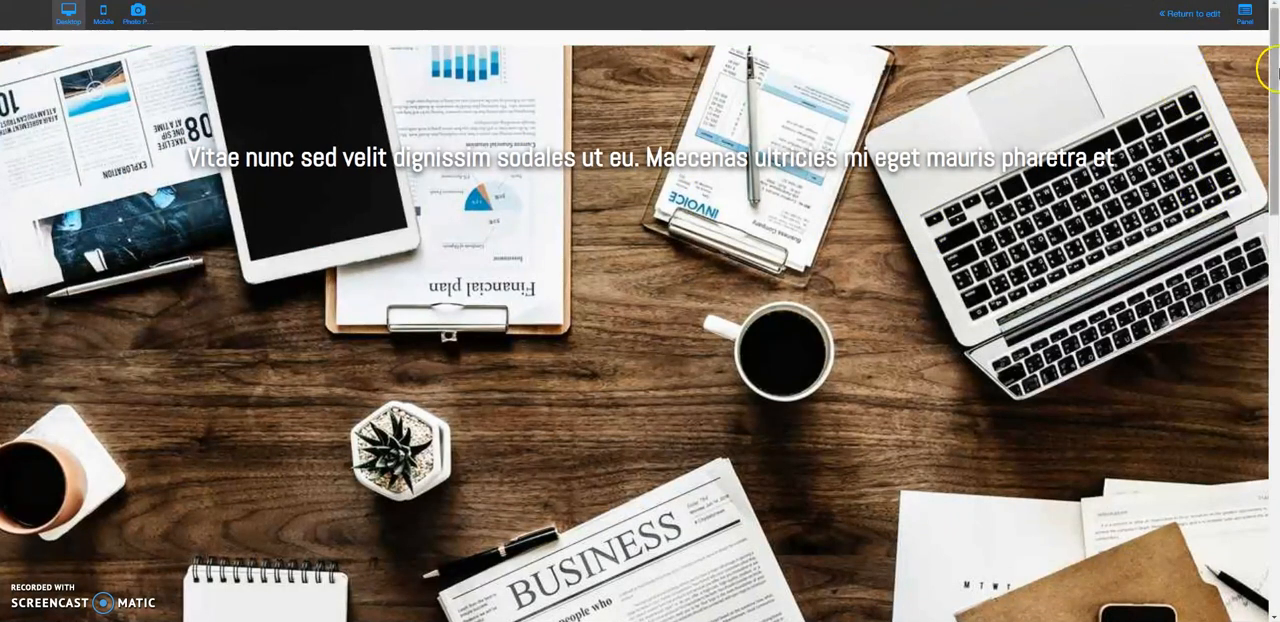
pyautogui.scroll(-3)
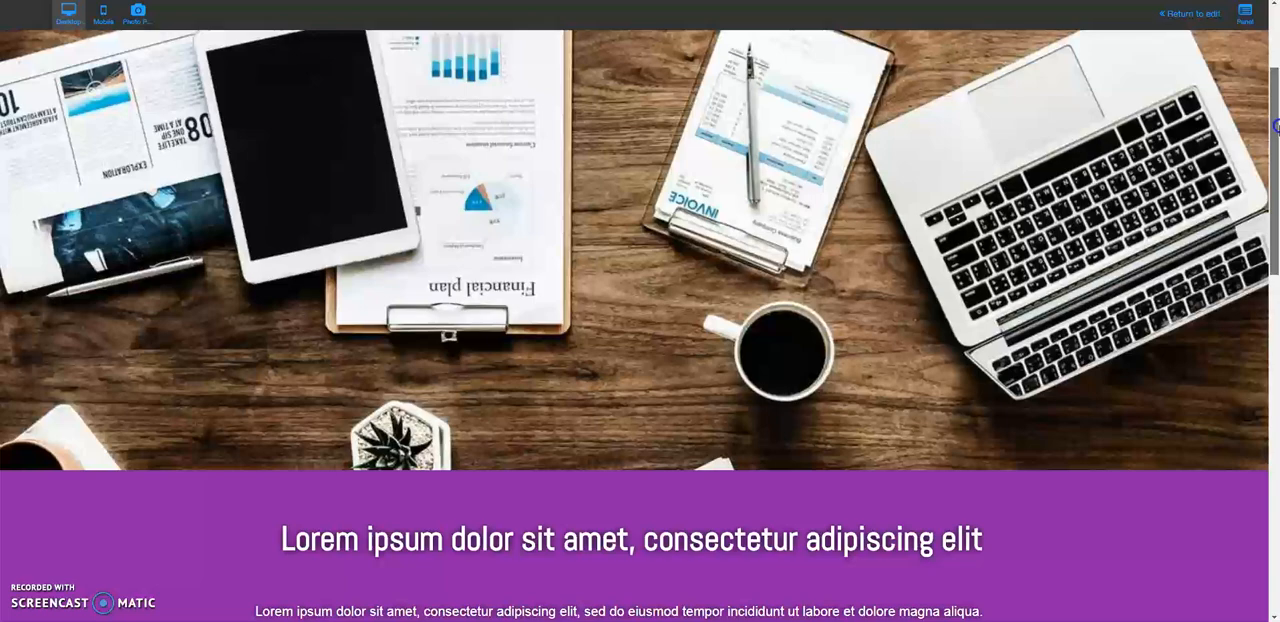
pyautogui.scroll(-3)
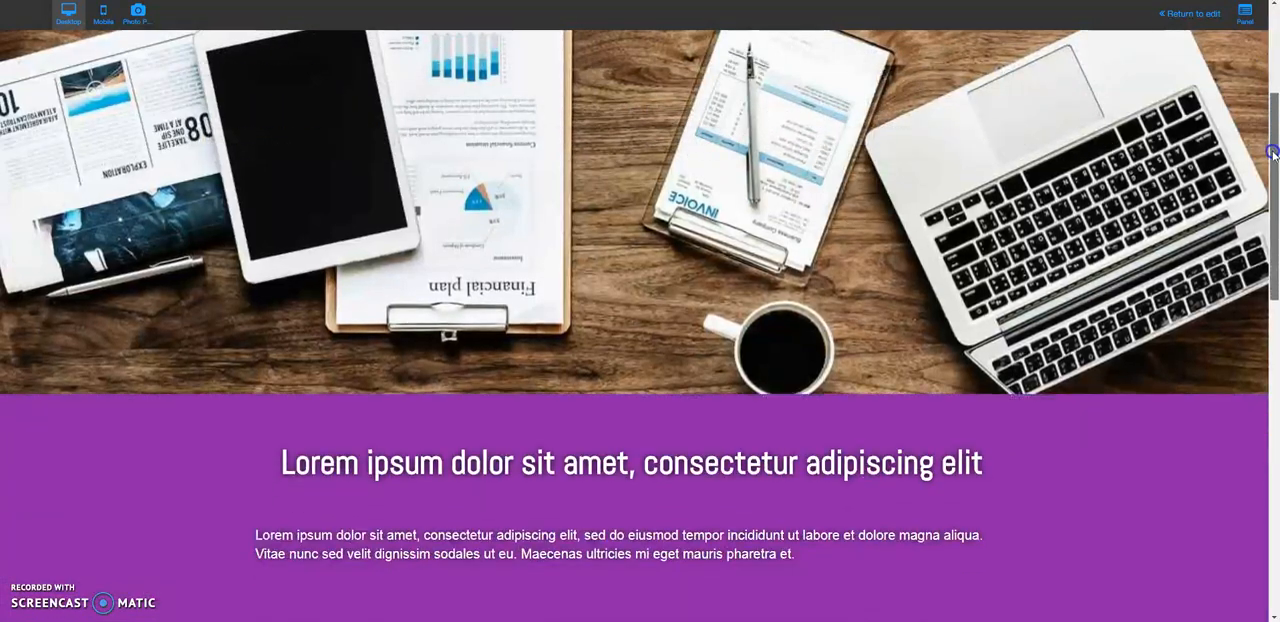
pyautogui.scroll(-3)
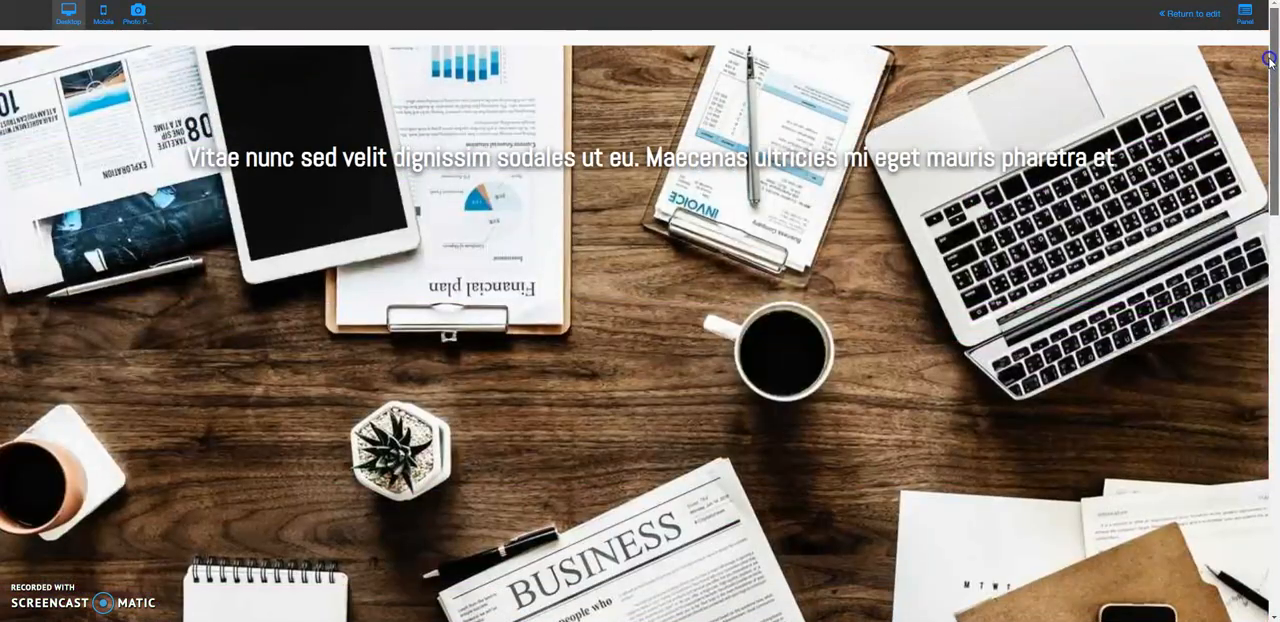